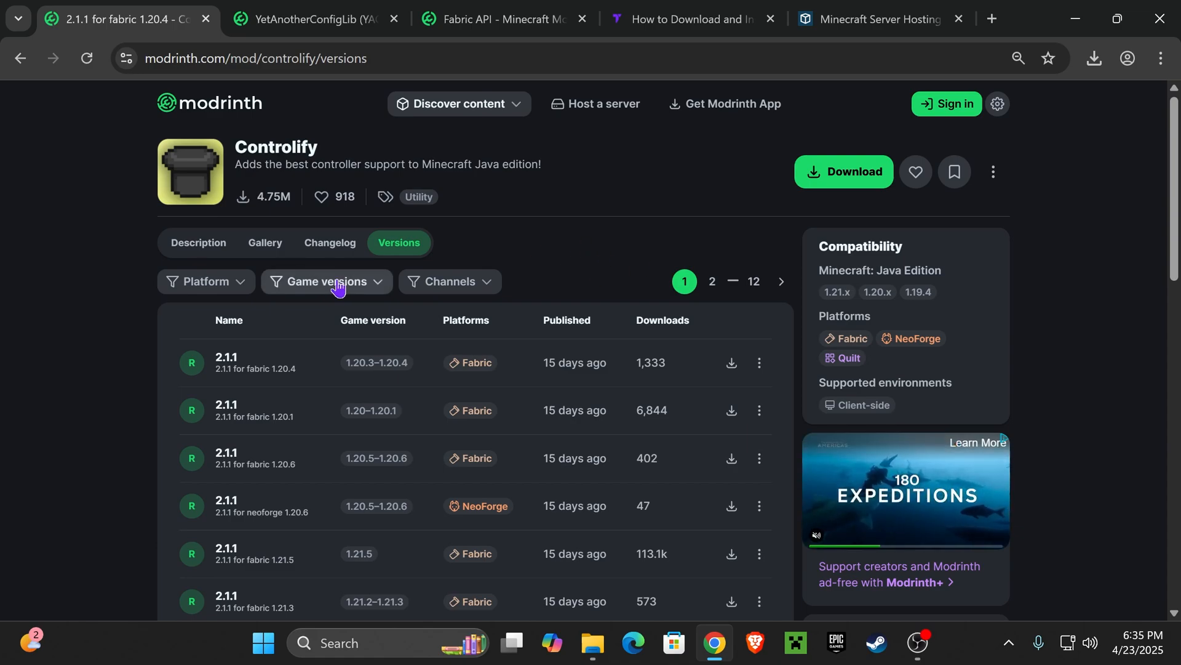
Step: Filter Controlify versions to Minecraft 1.21.5 and download the 2.1.1 Fabric build
click(326, 280)
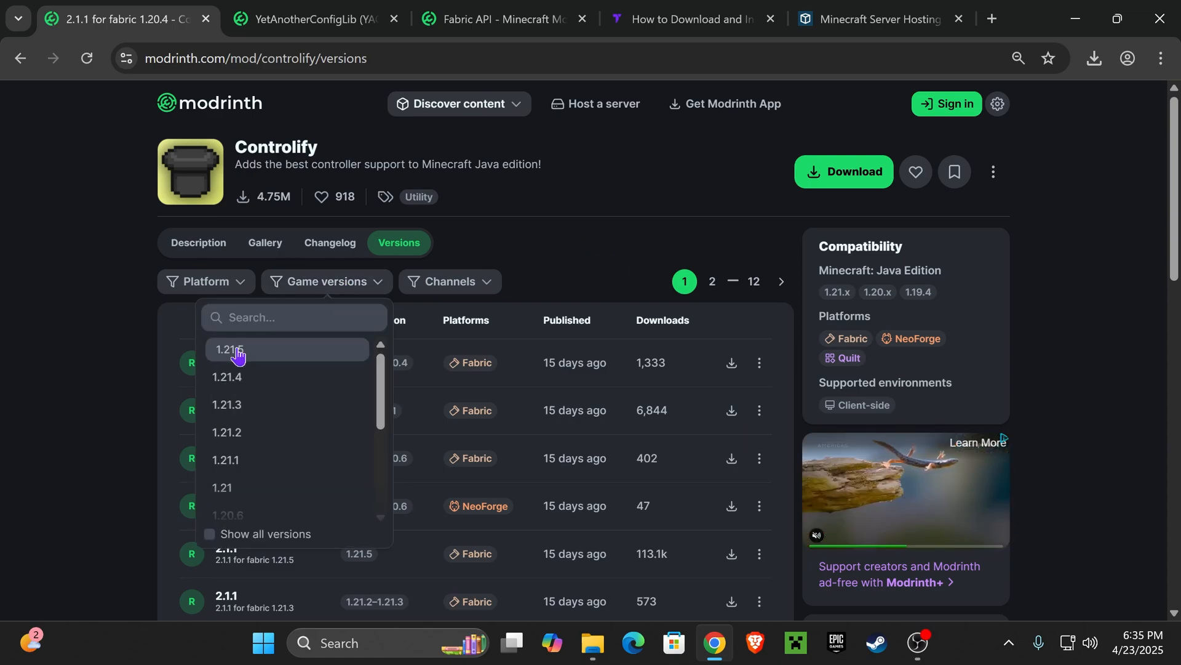
click(229, 348)
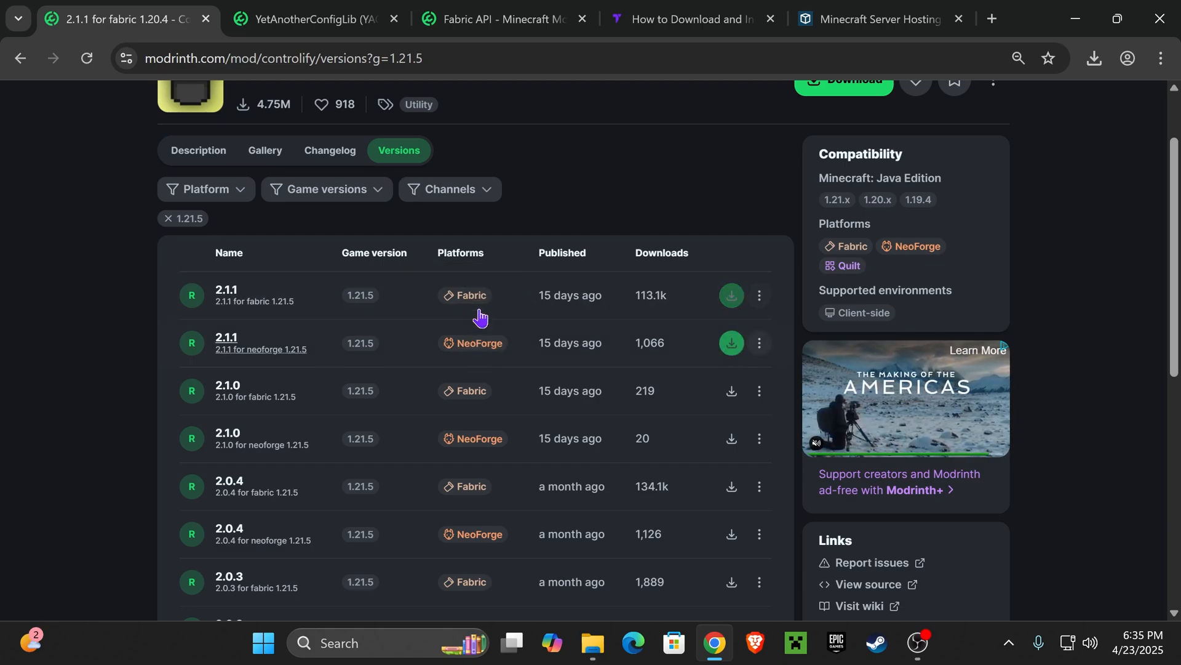
mouse_move(470, 295)
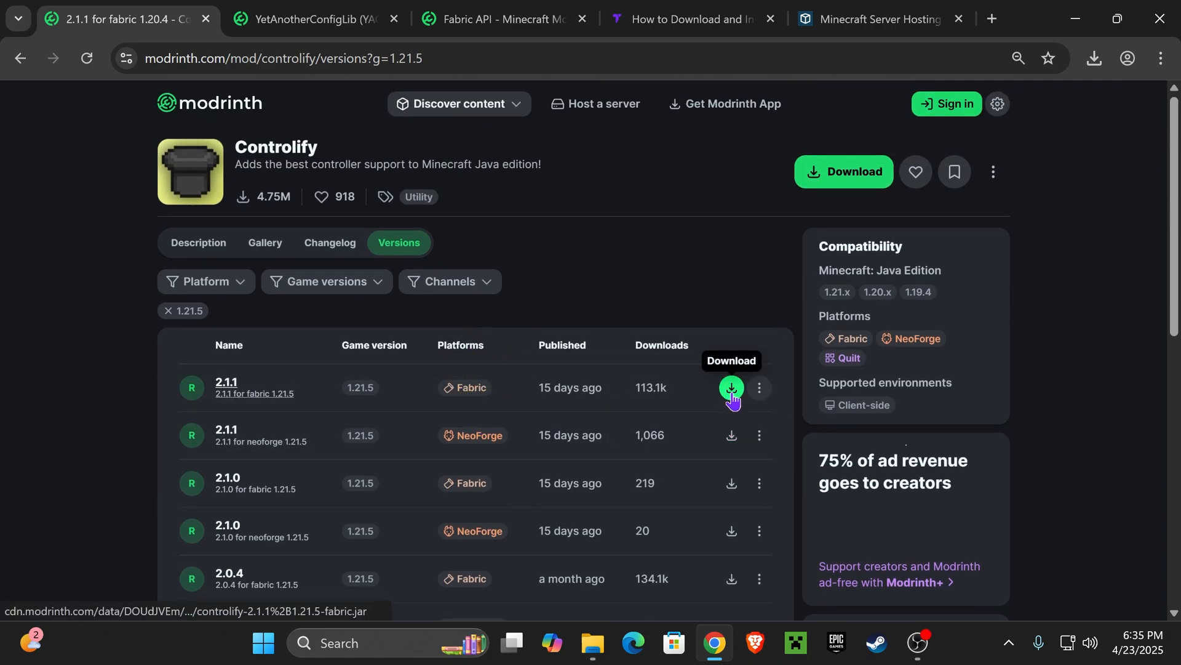
click(729, 388)
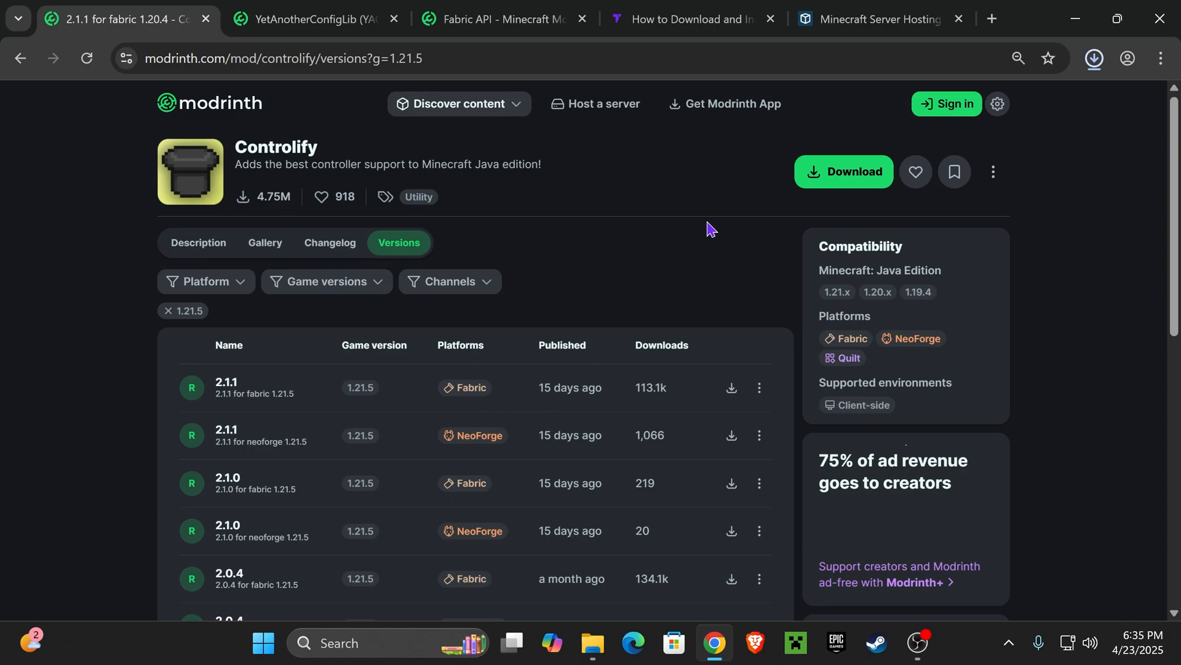
mouse_move(358, 156)
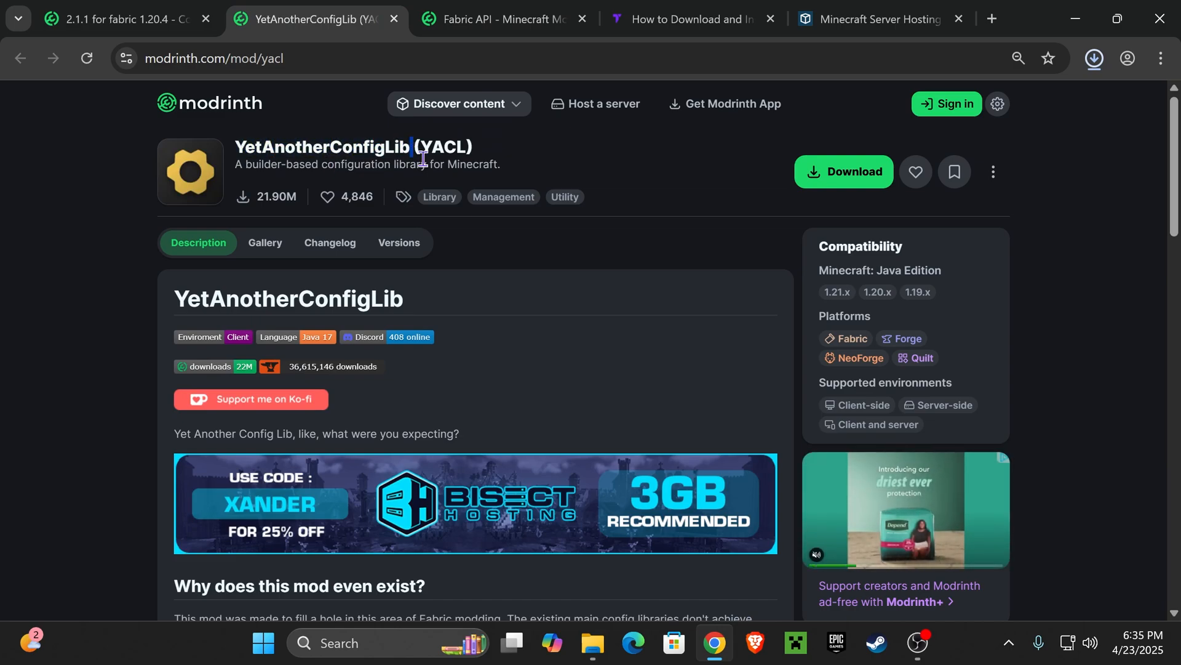
Step: Filter YACL versions to Minecraft 1.21.5 for the 3.6.6 Fabric build, then move to Fabric API
click(399, 242)
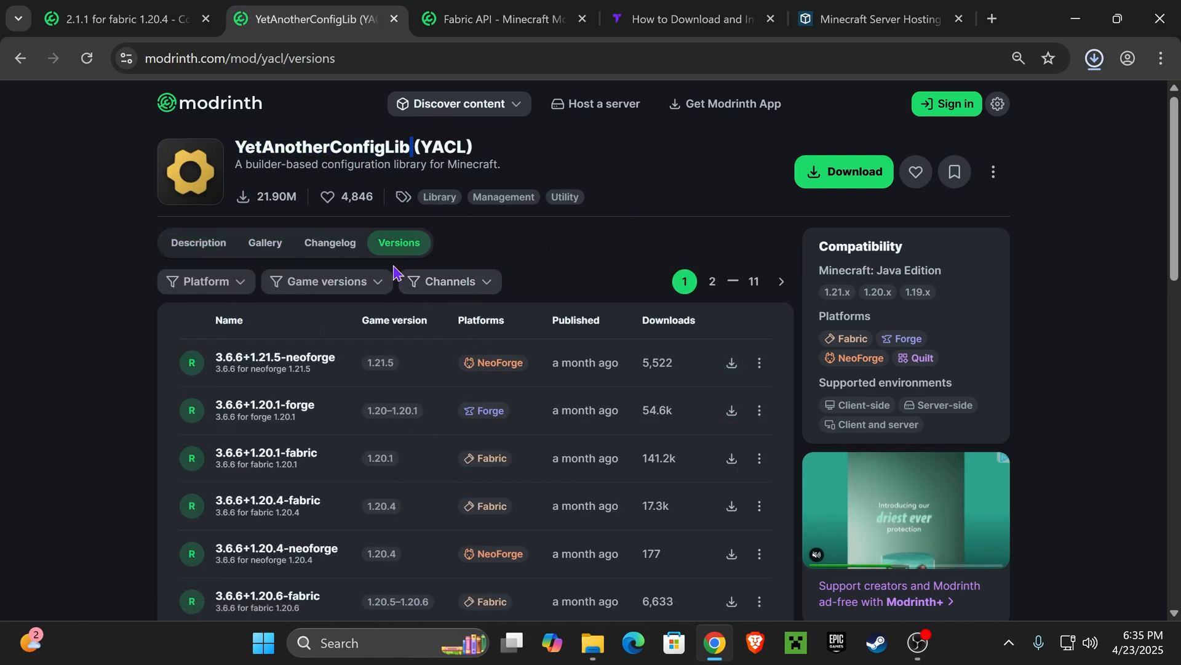
click(327, 281)
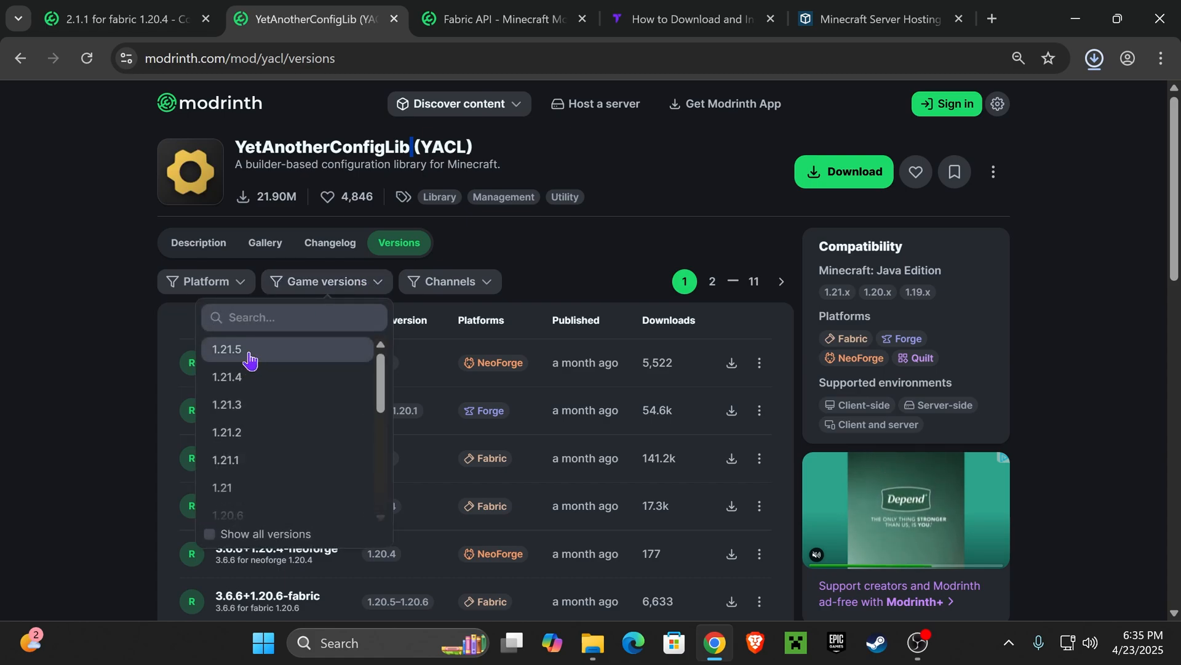
click(226, 348)
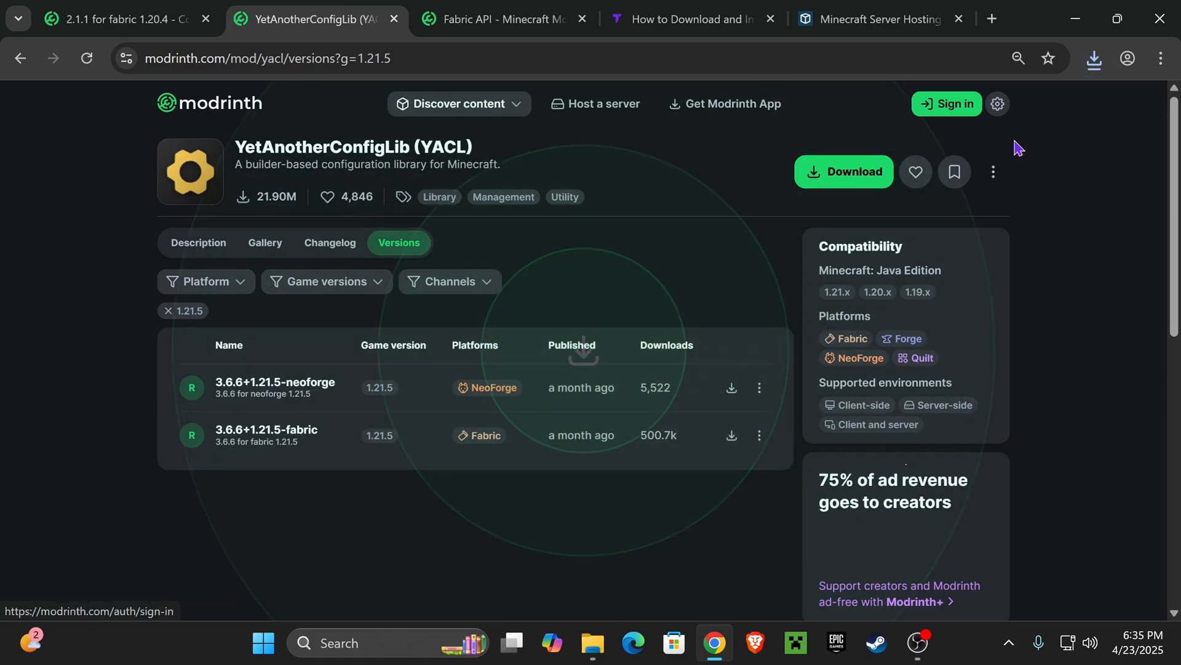
click(498, 18)
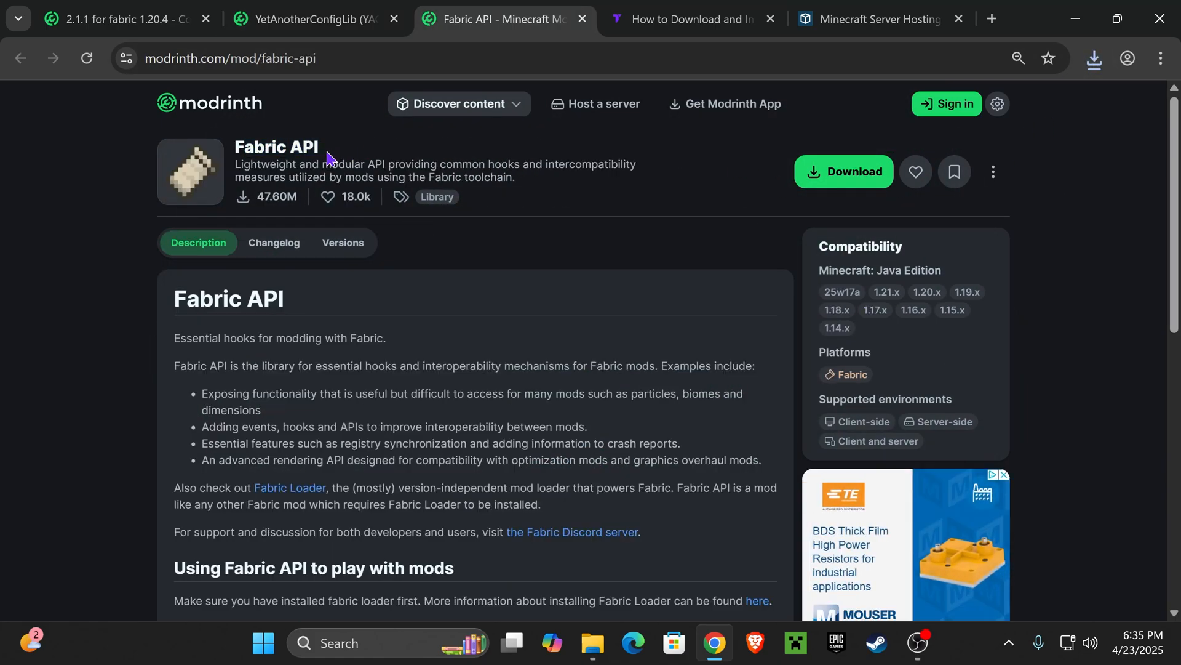
Step: Filter Fabric API versions to Minecraft 1.21.5 and download 0.121.0+1.21.5
click(342, 243)
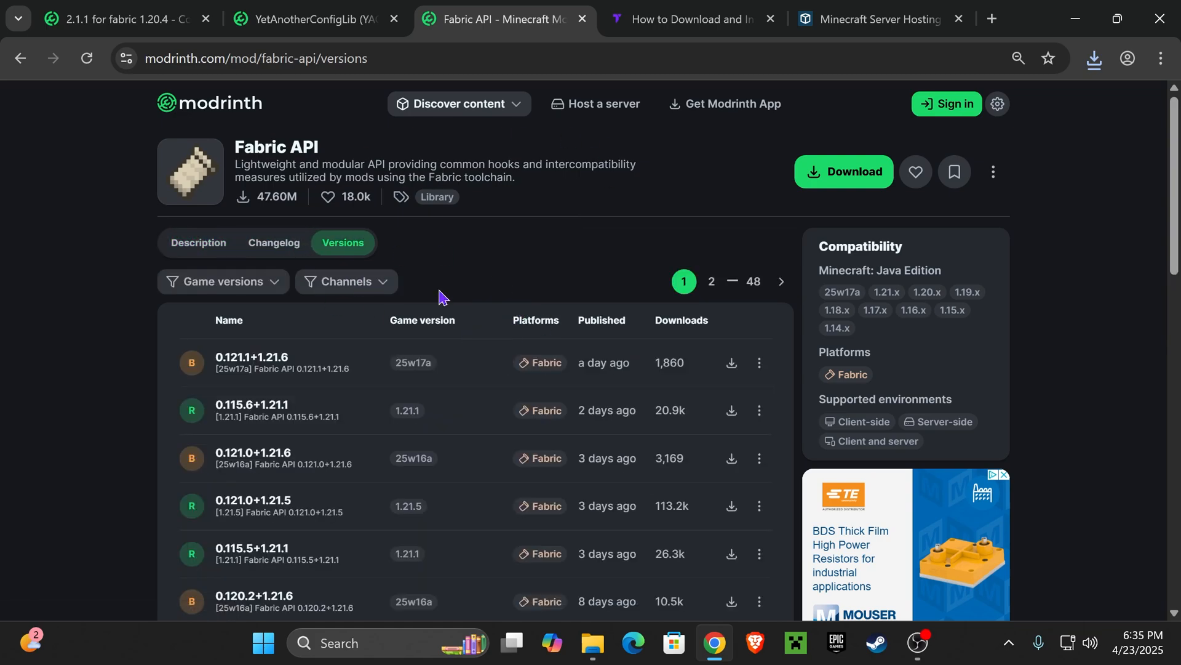
click(123, 348)
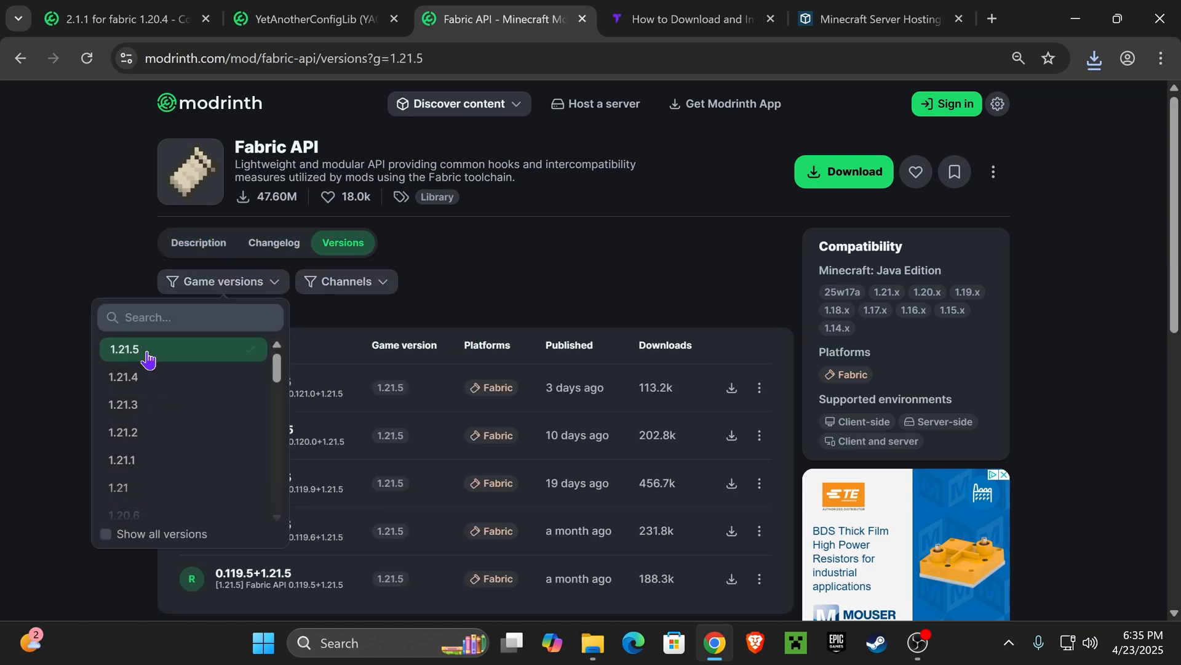
click(125, 348)
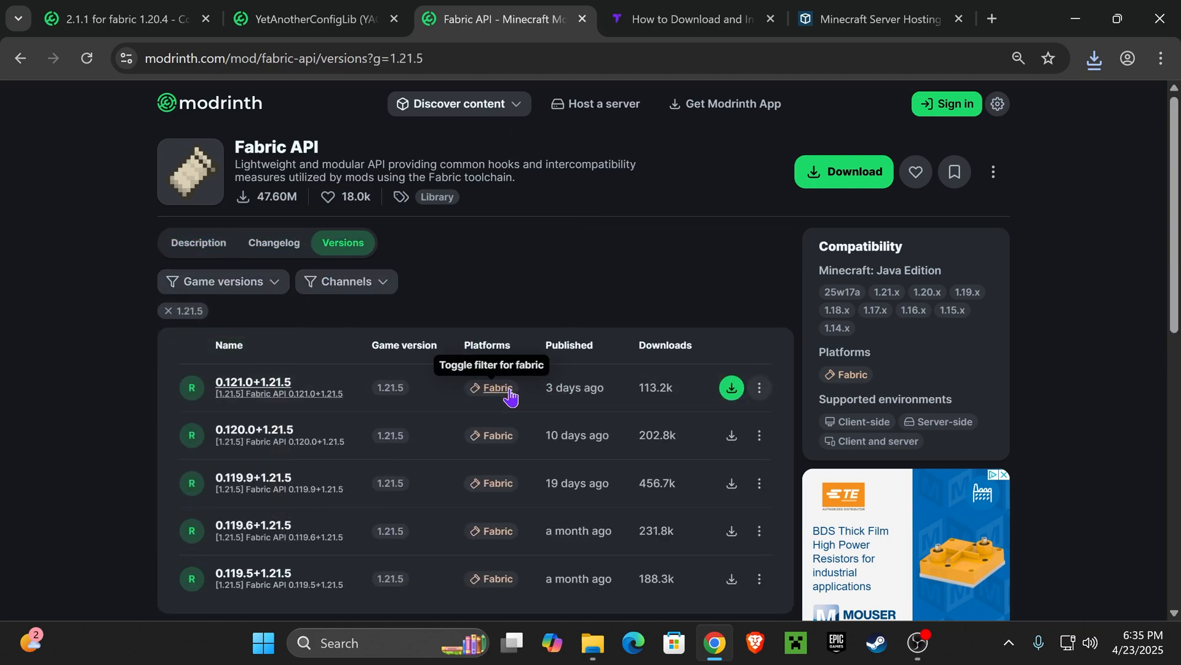
mouse_move(502, 380)
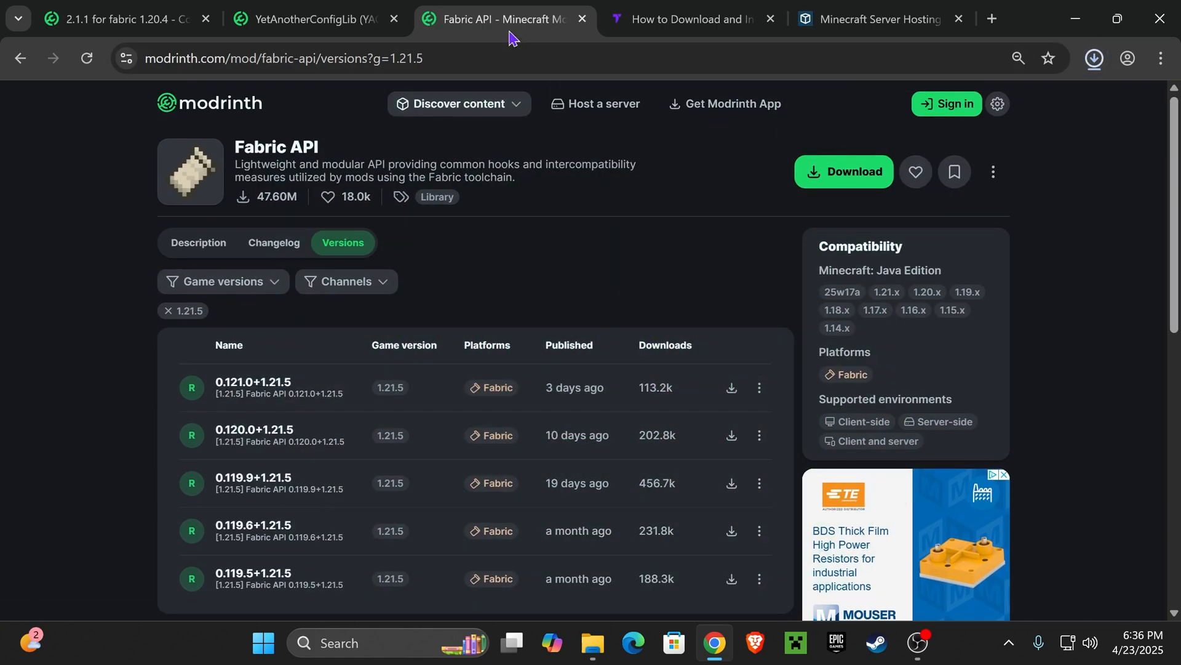
click(309, 19)
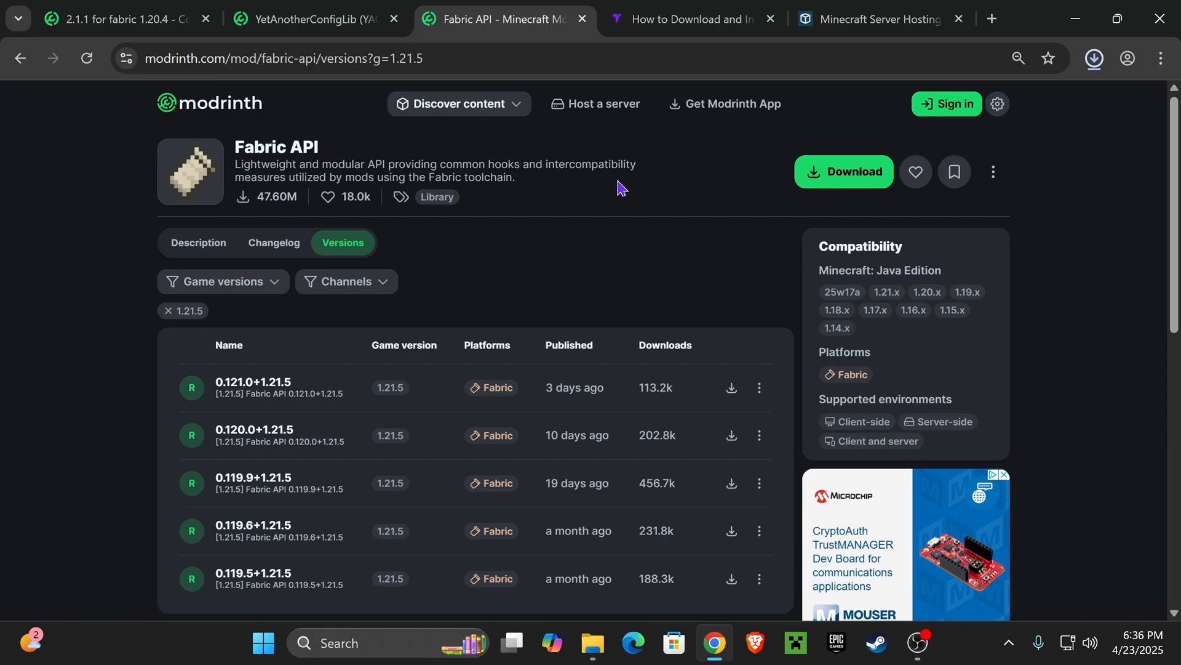
mouse_move(685, 18)
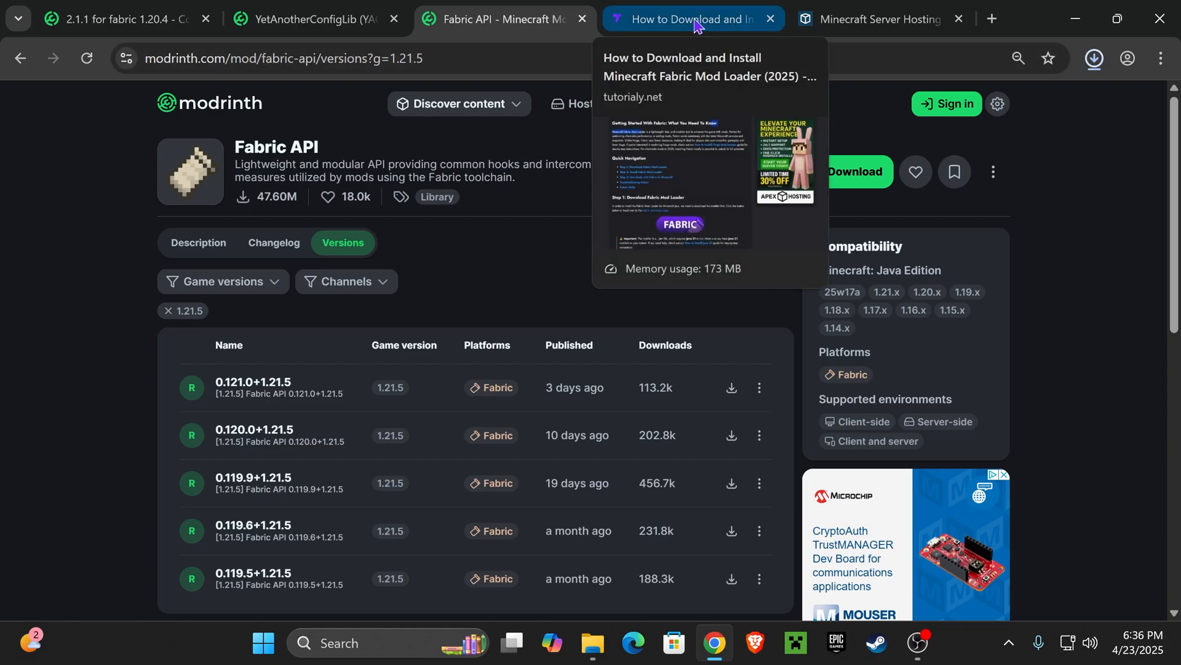
Step: From the tutorialy.net guide's Step 1, reach the official Fabric installer page on fabricmc.net
click(686, 19)
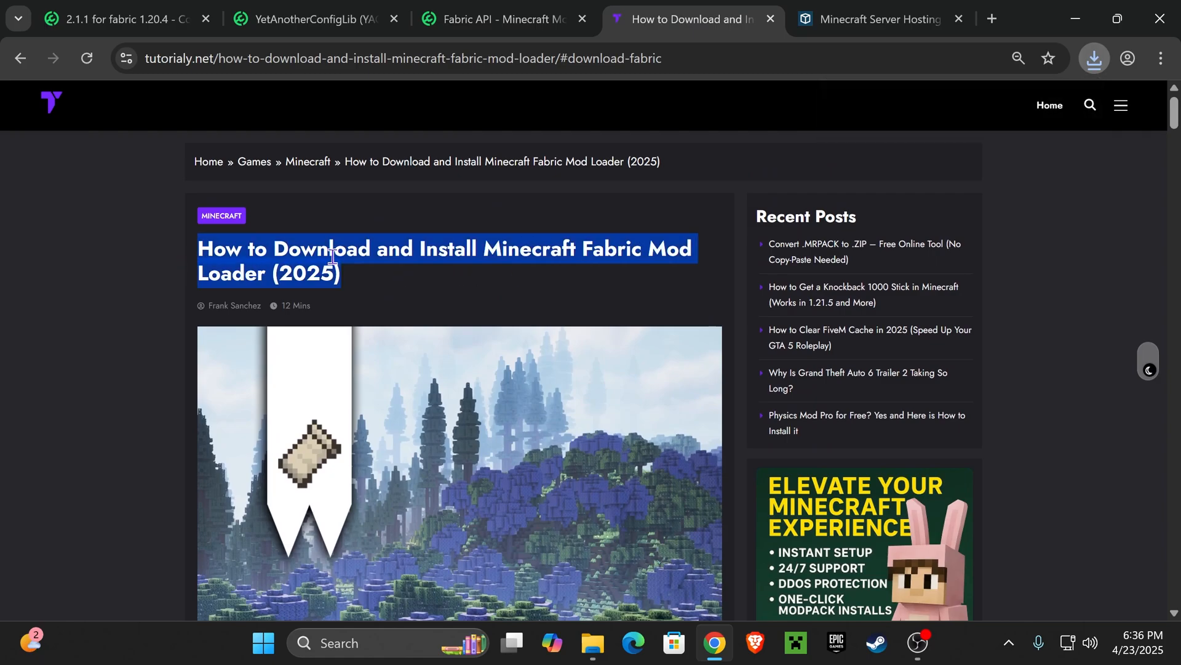
scroll(down, 3)
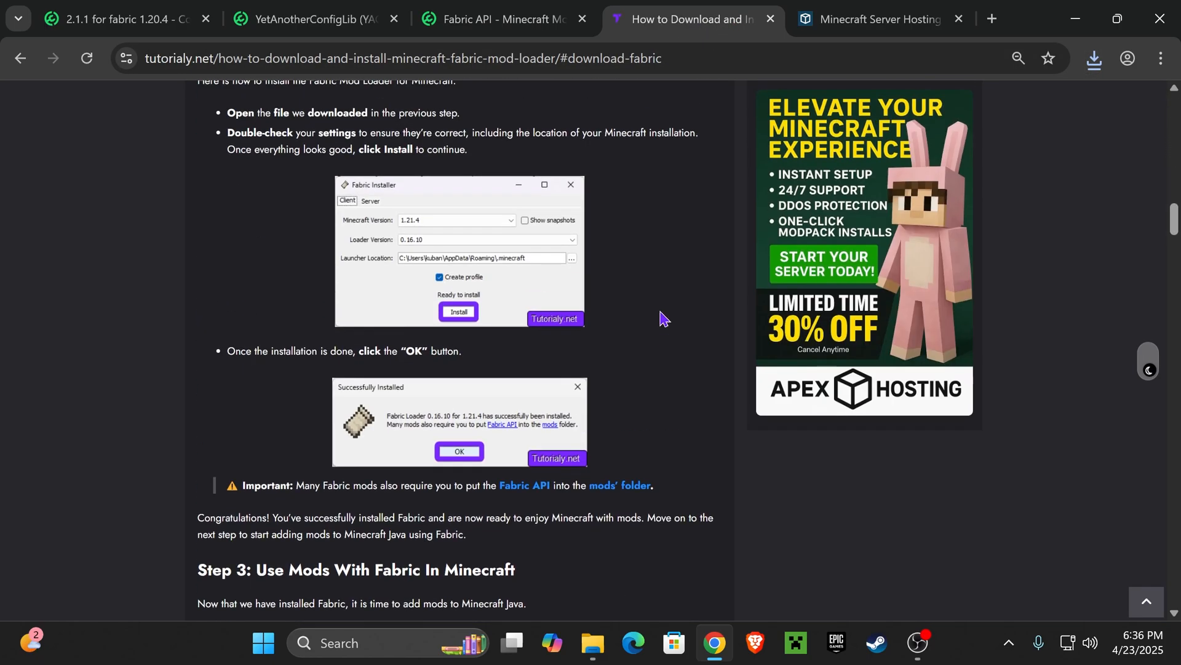
scroll(up, 3)
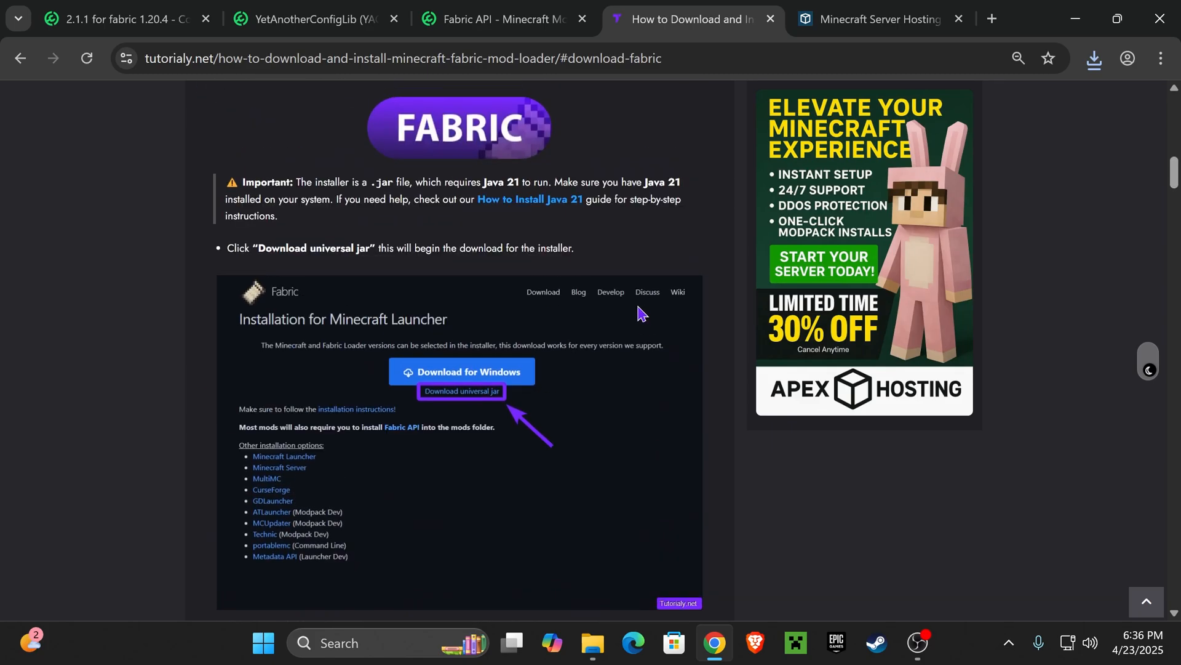
scroll(down, 3)
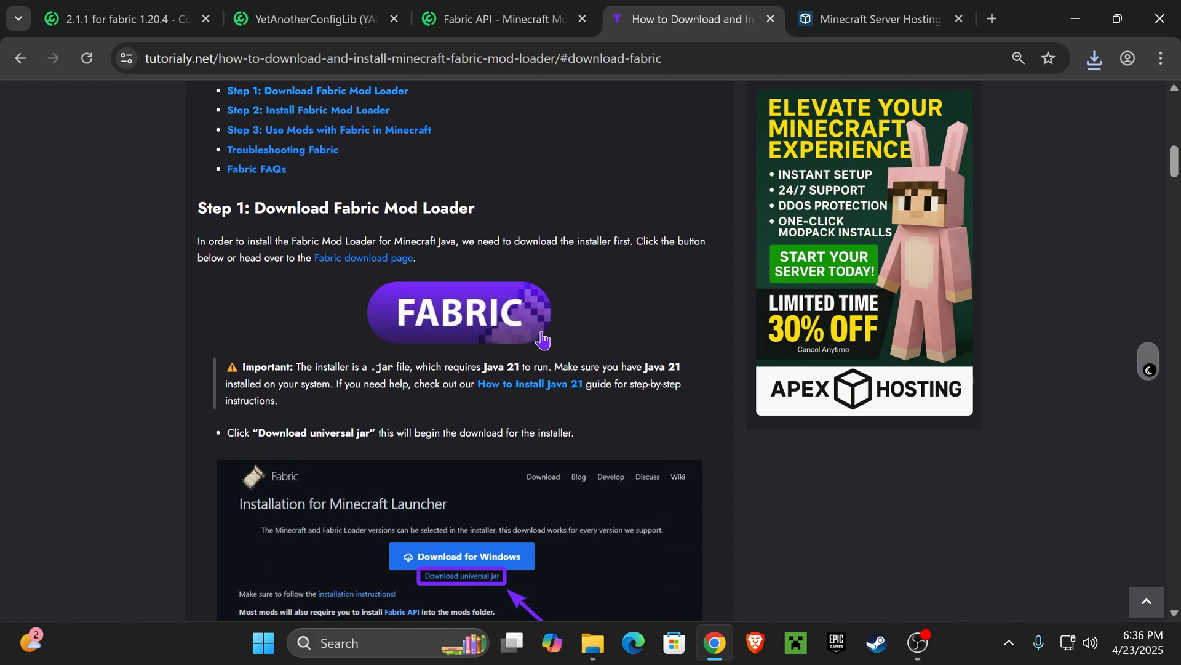
scroll(up, 3)
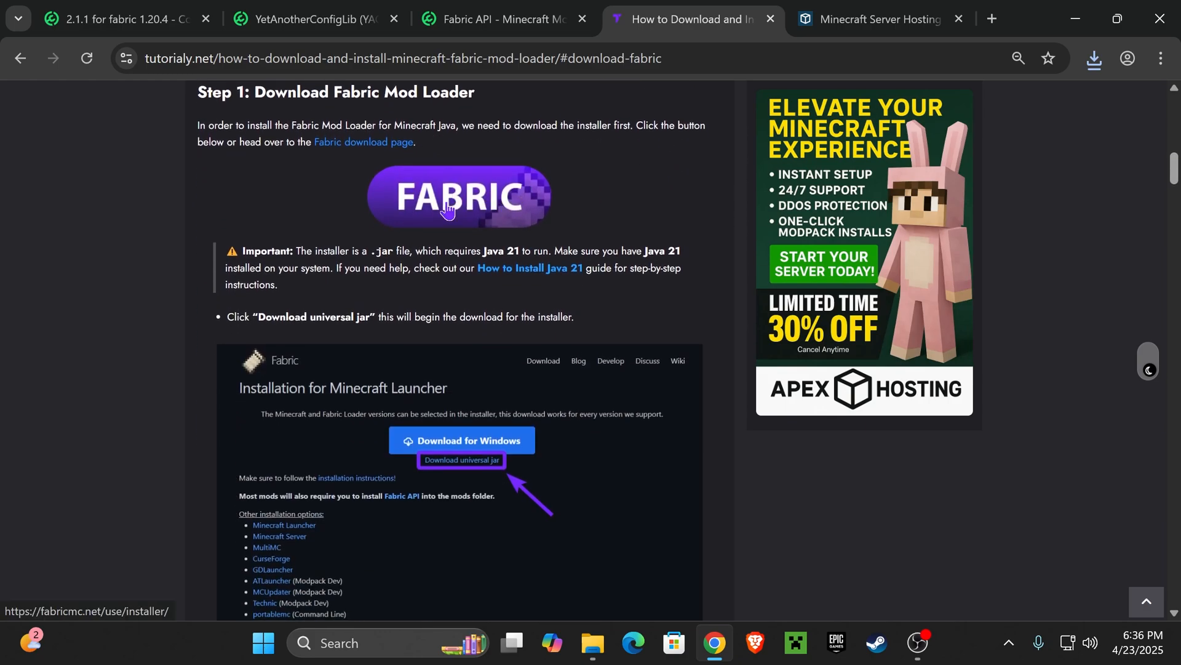
click(458, 197)
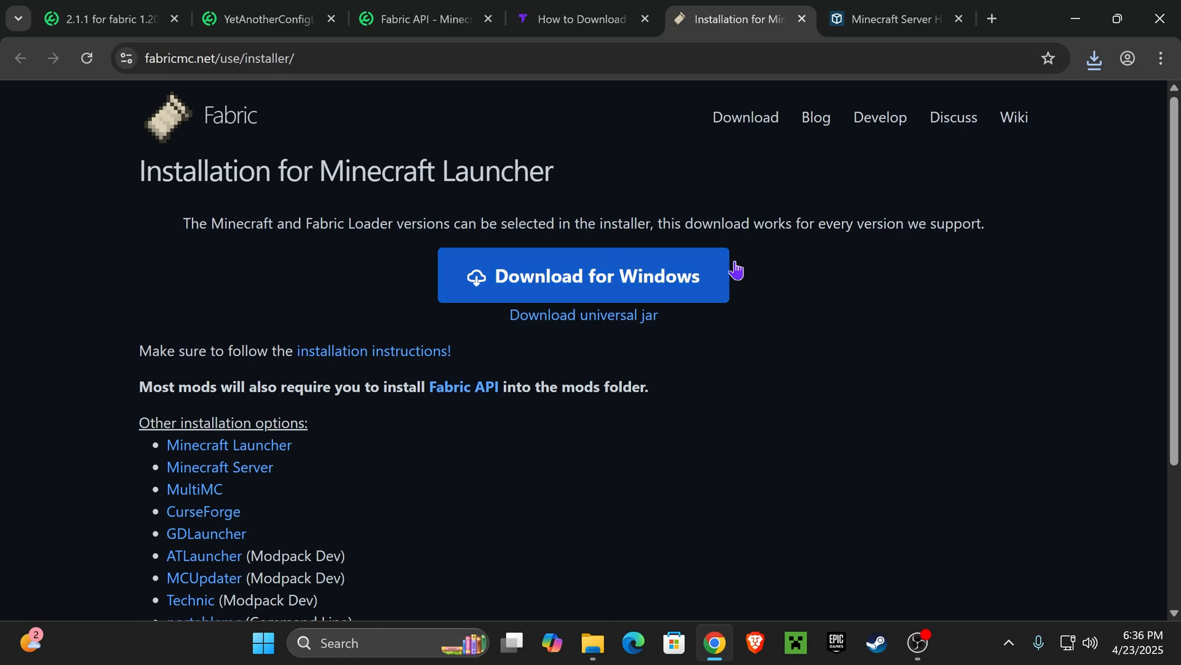
mouse_move(583, 315)
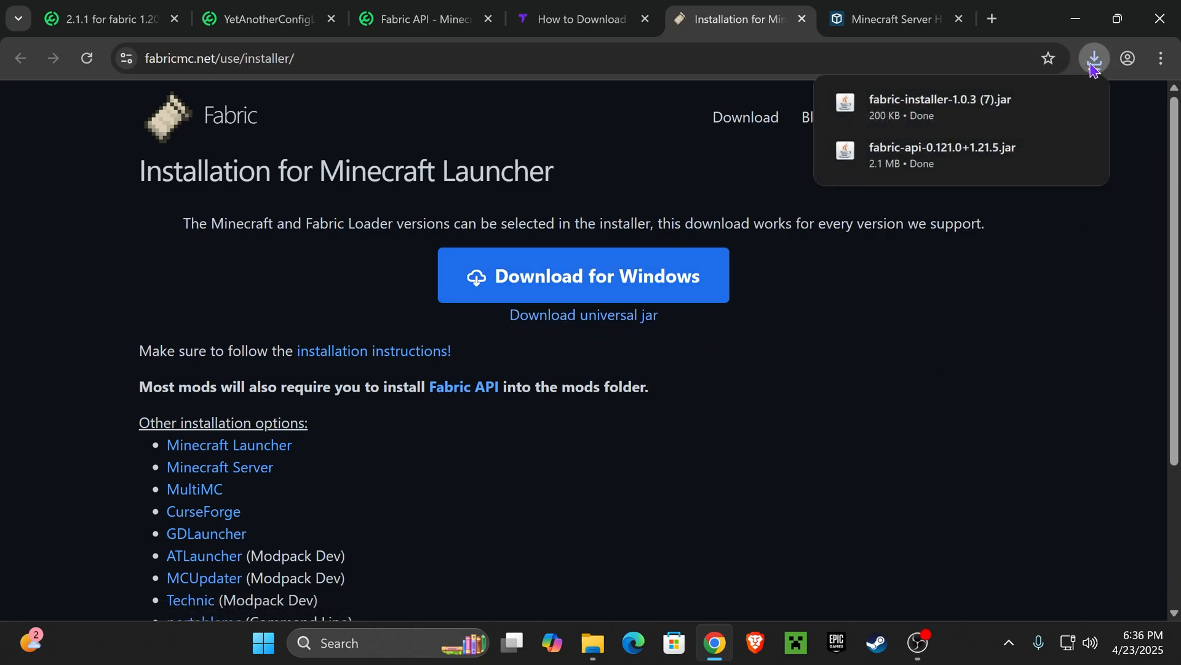
mouse_move(975, 85)
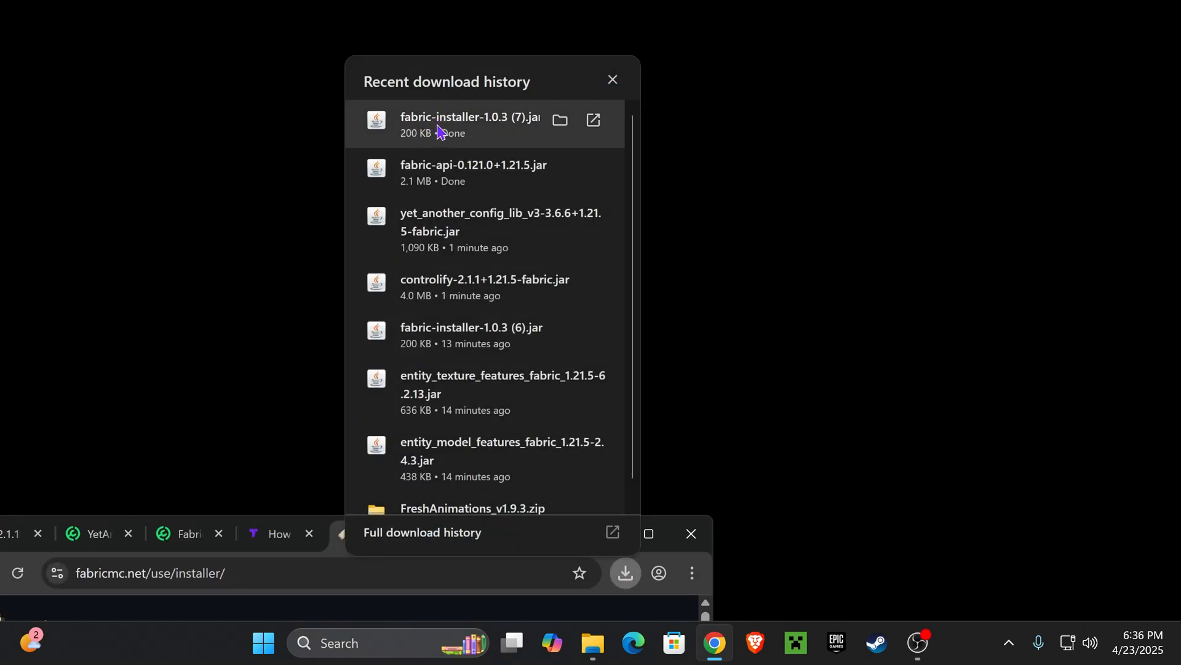
mouse_move(444, 174)
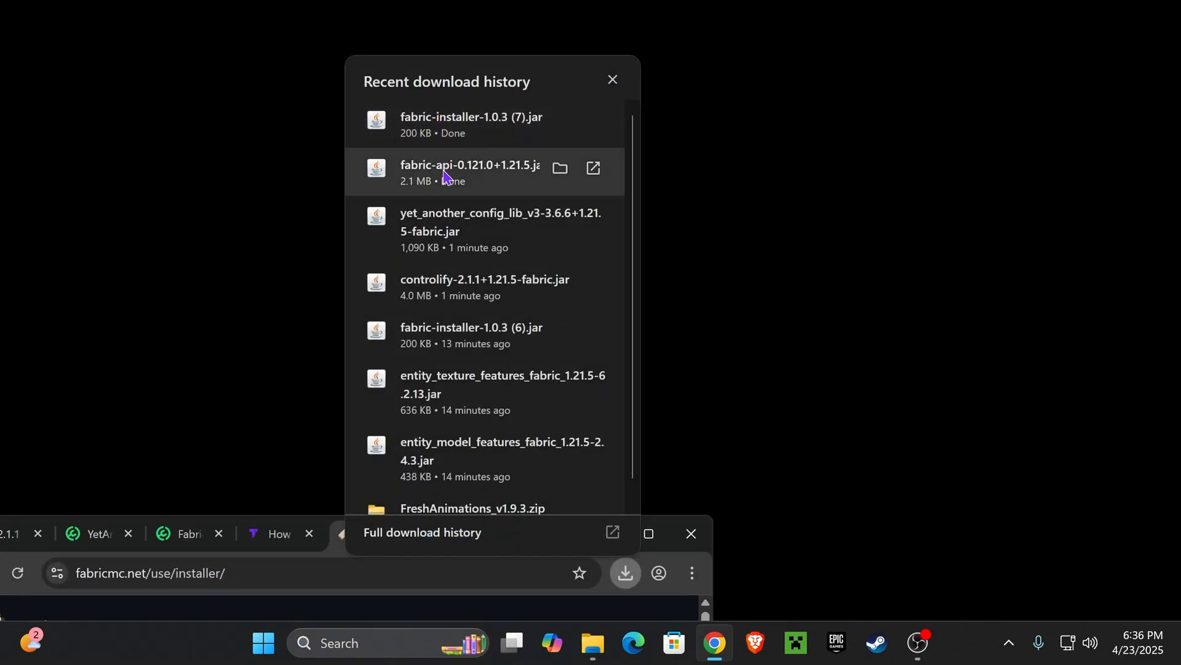
mouse_move(466, 90)
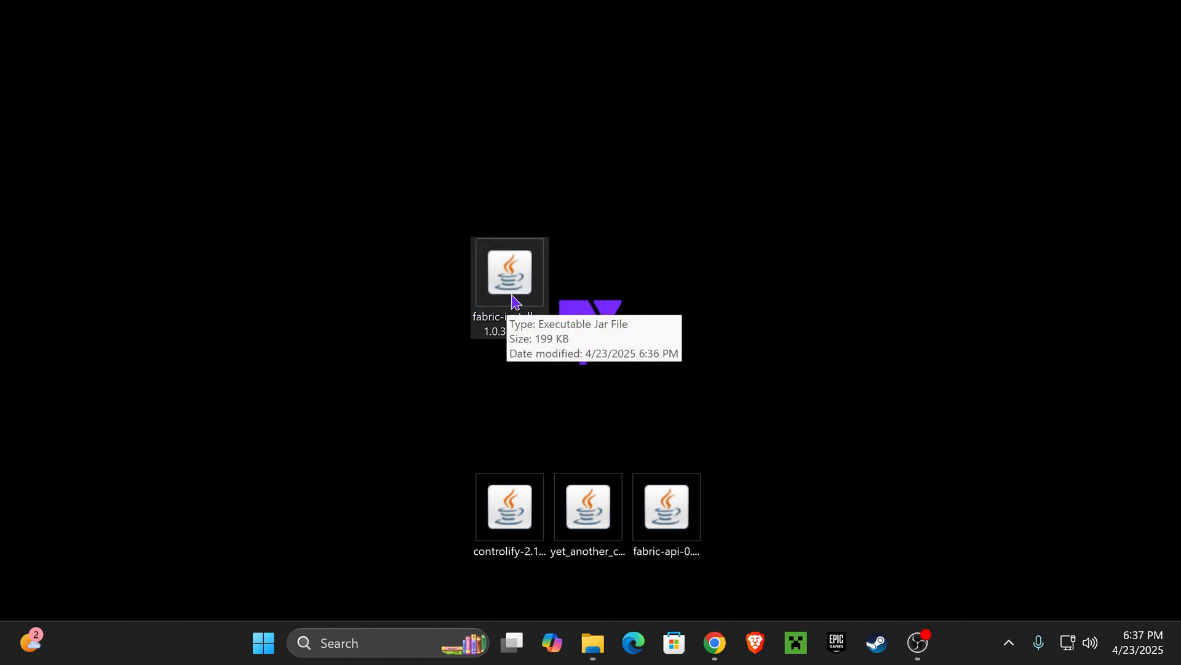
mouse_move(529, 309)
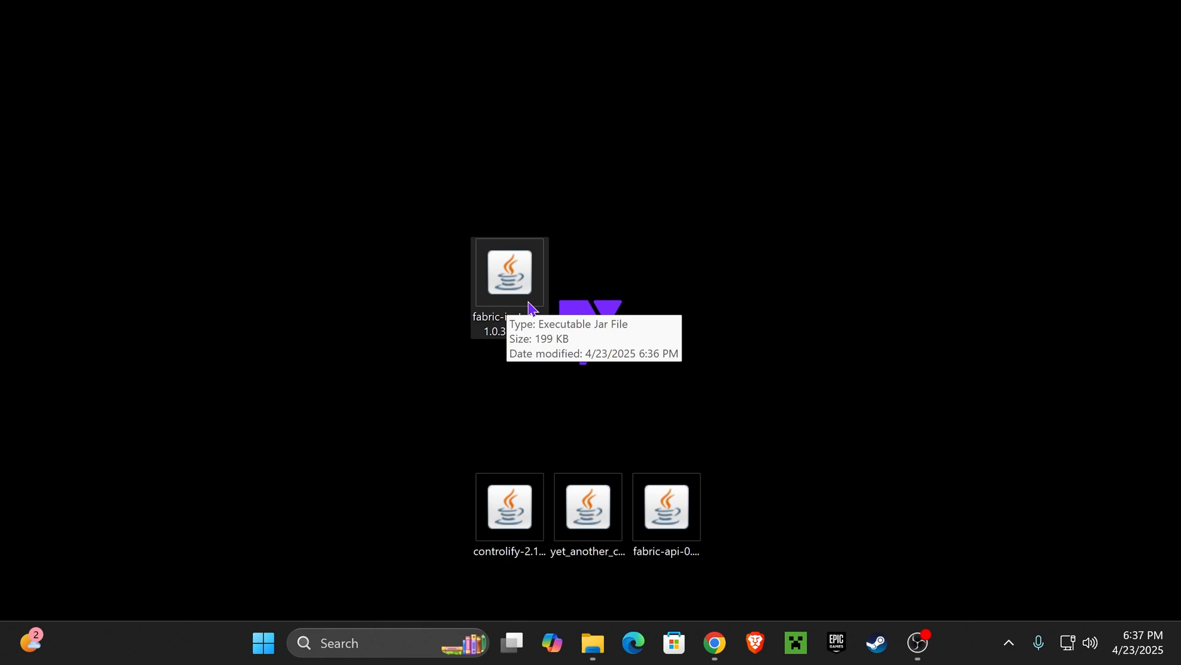
mouse_move(650, 380)
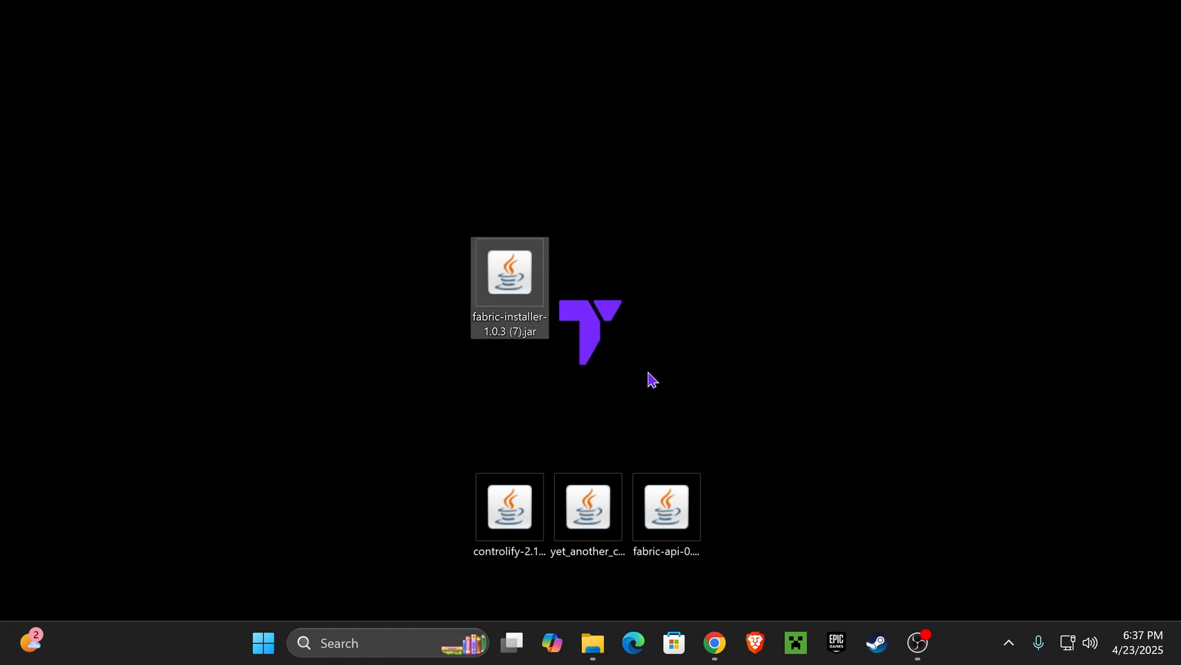
mouse_move(525, 294)
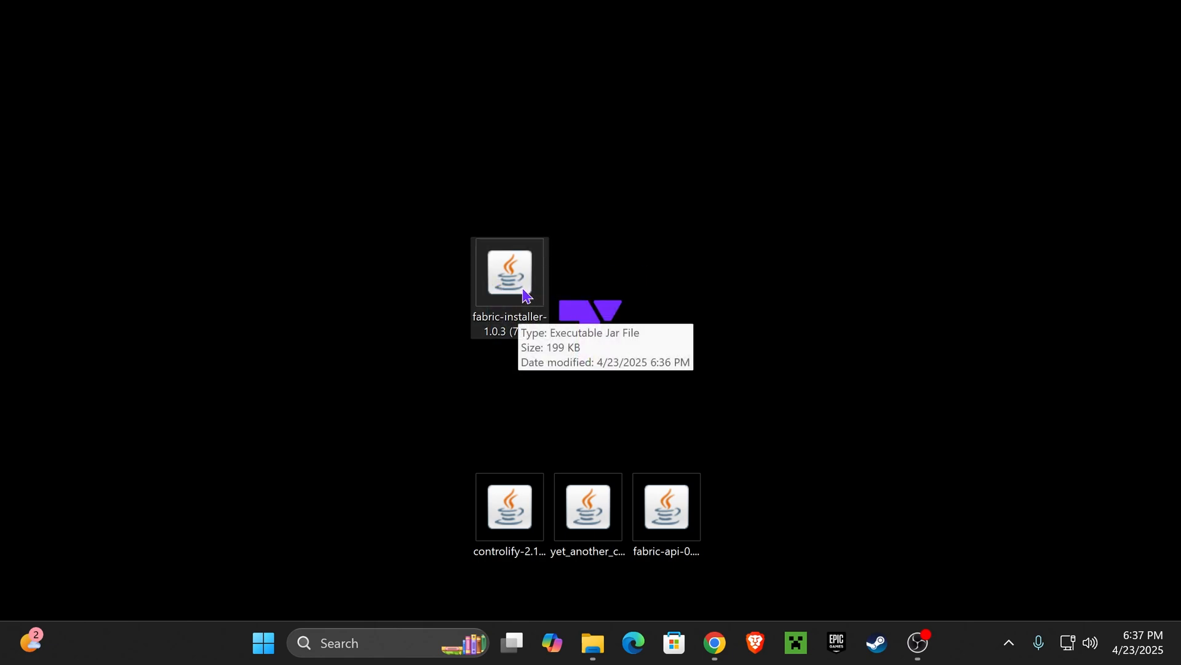
mouse_move(563, 299)
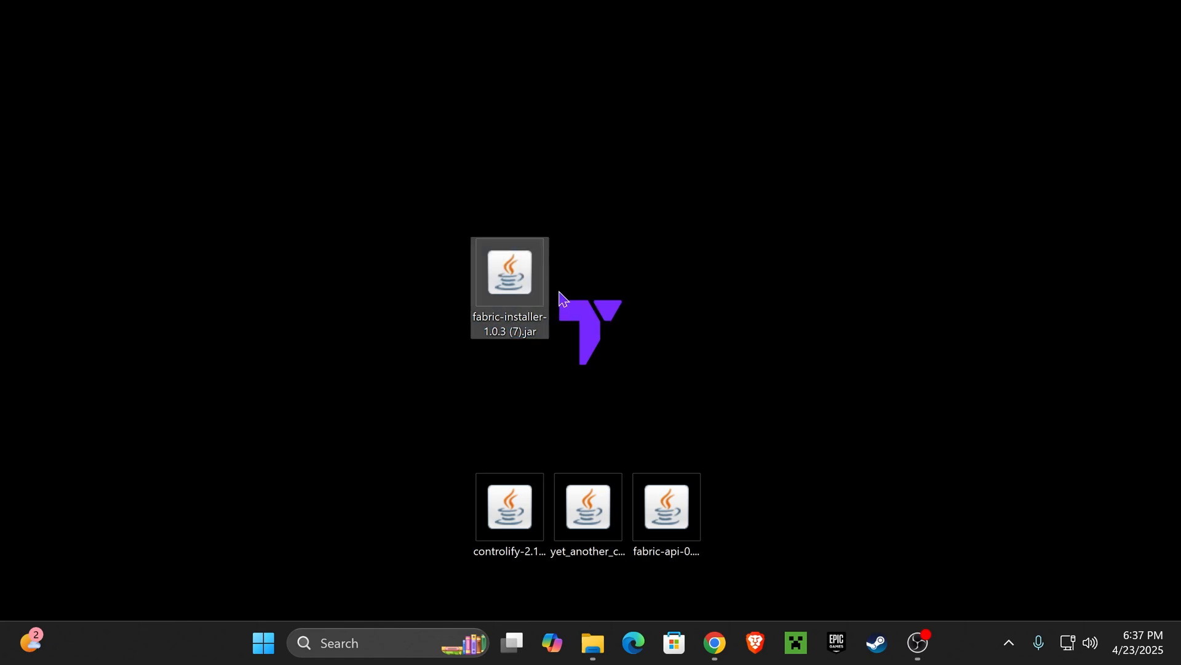
Step: Run the Fabric installer for Minecraft 1.21.5 with loader 0.16.13 and dismiss the success message
double_click(510, 273)
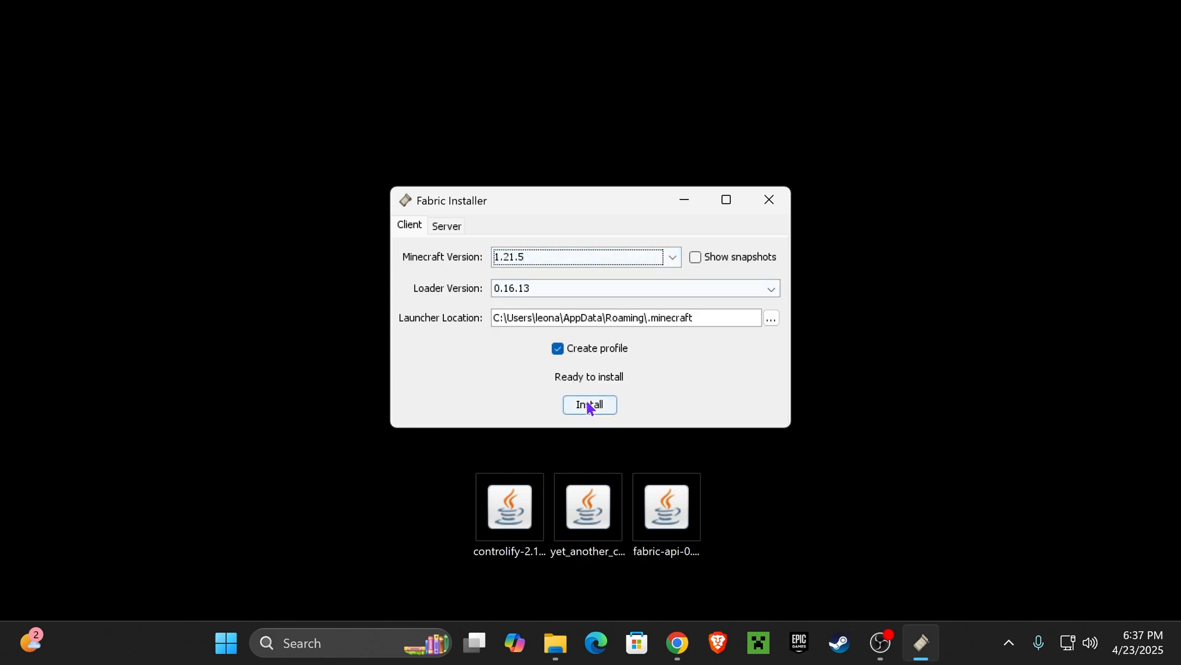
click(589, 405)
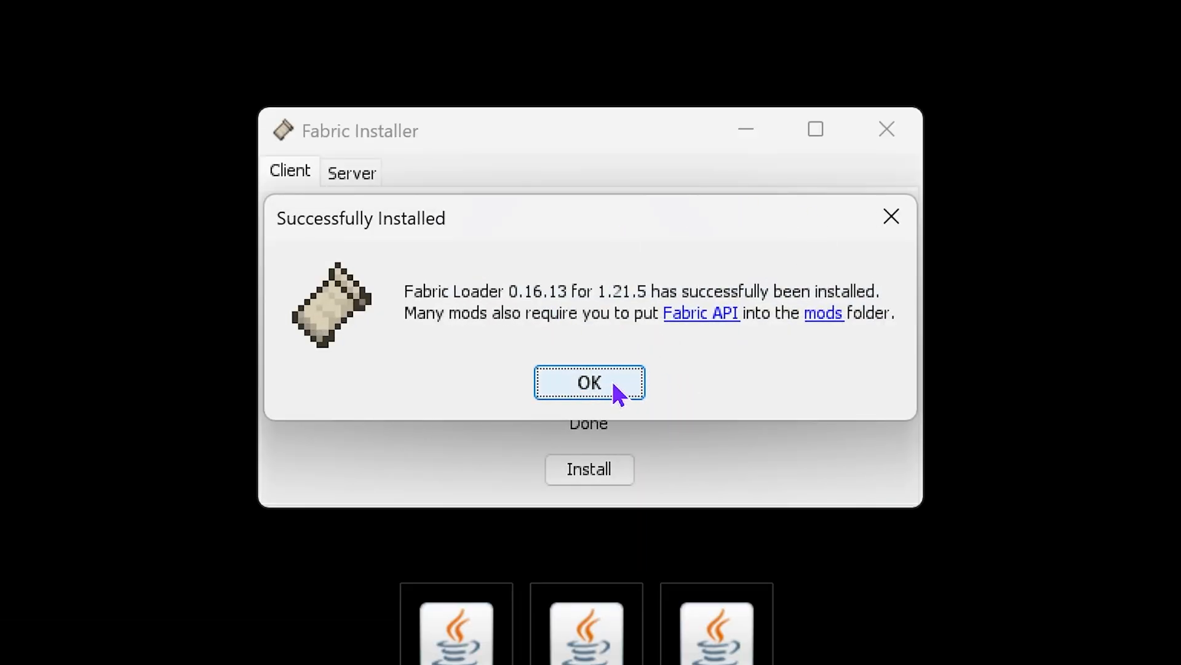
click(589, 382)
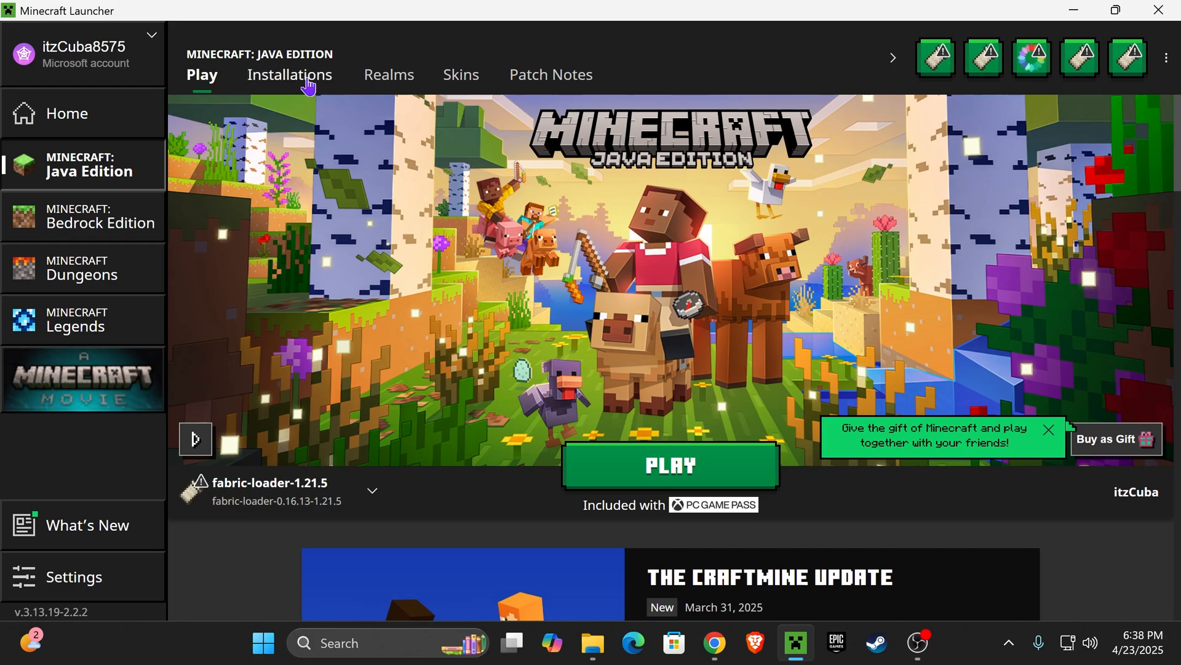
Step: Show the Installations list with modded profiles, cancelling a briefly started new installation
click(288, 75)
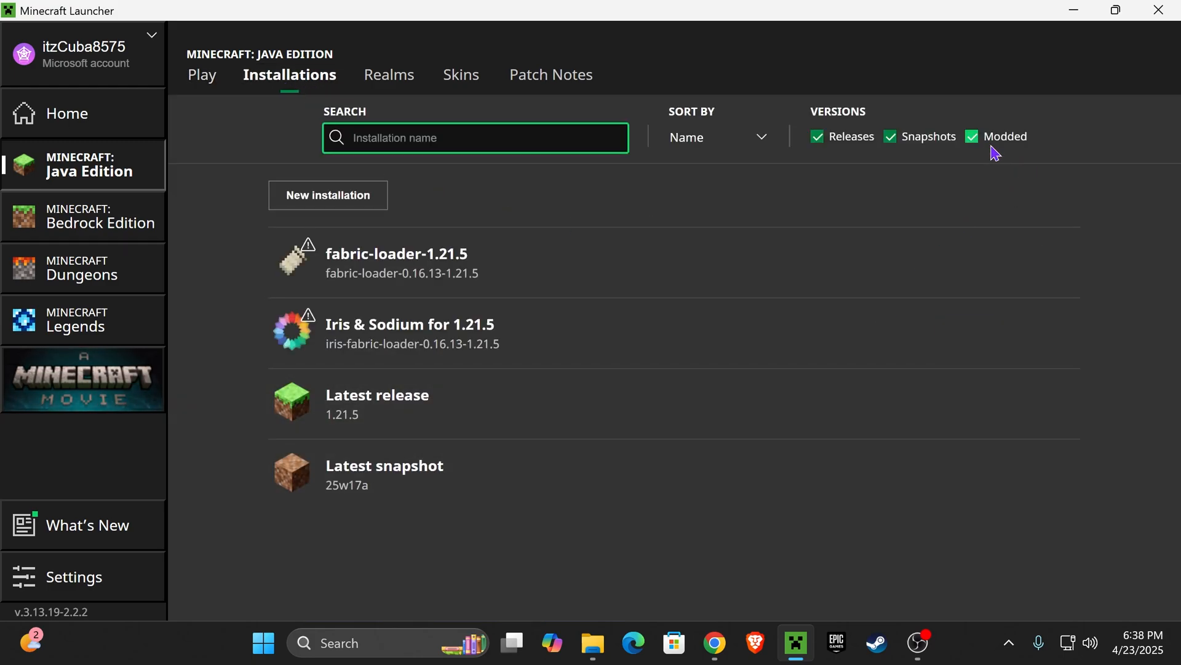
click(971, 137)
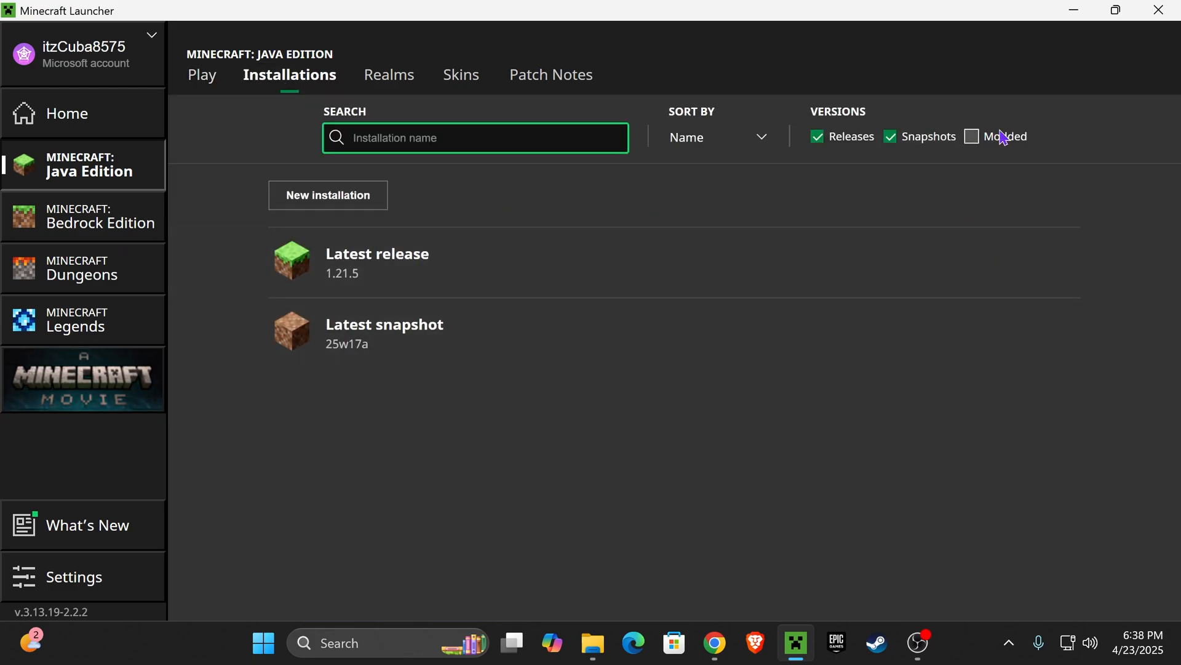
click(972, 137)
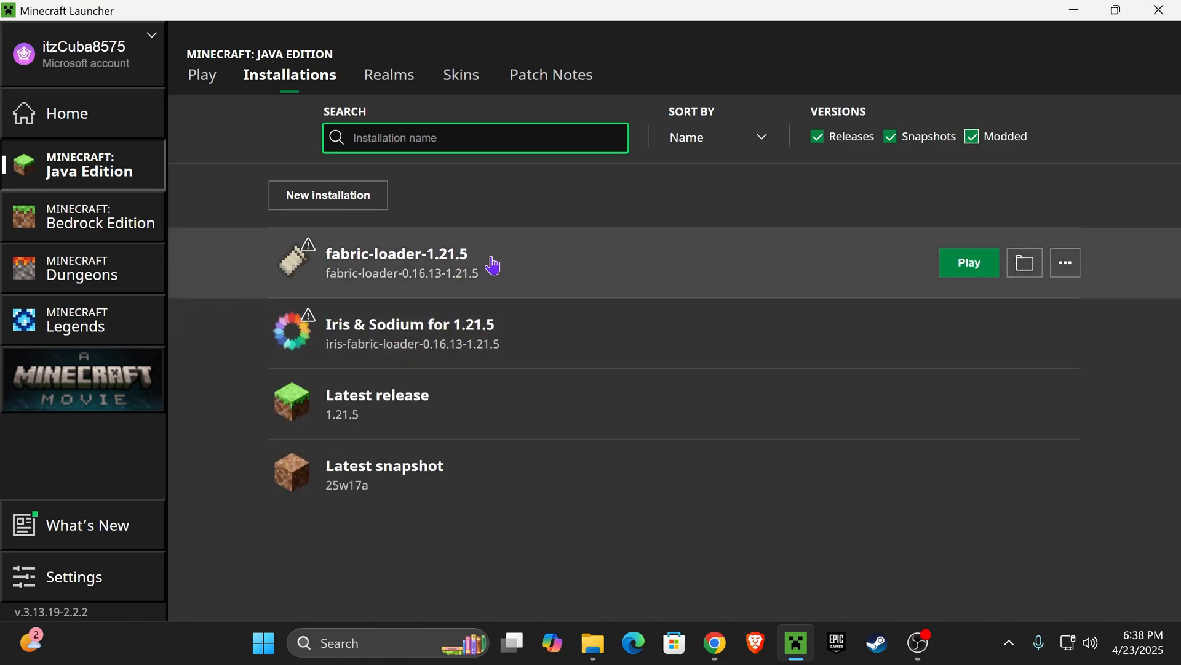
click(327, 196)
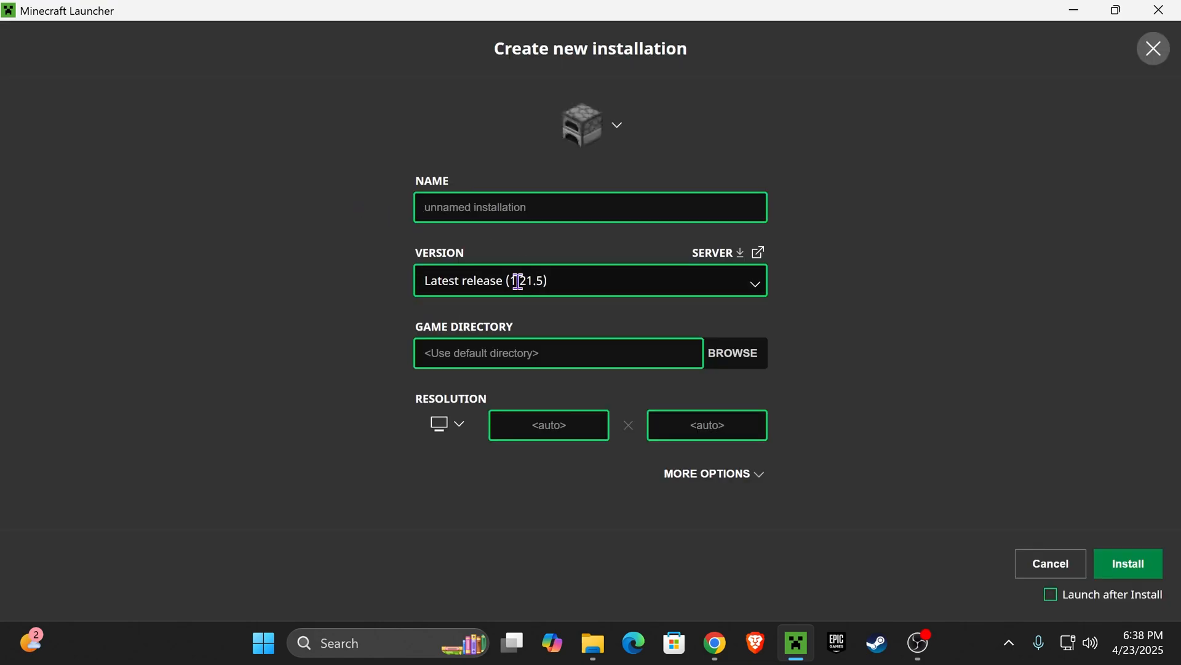
click(589, 281)
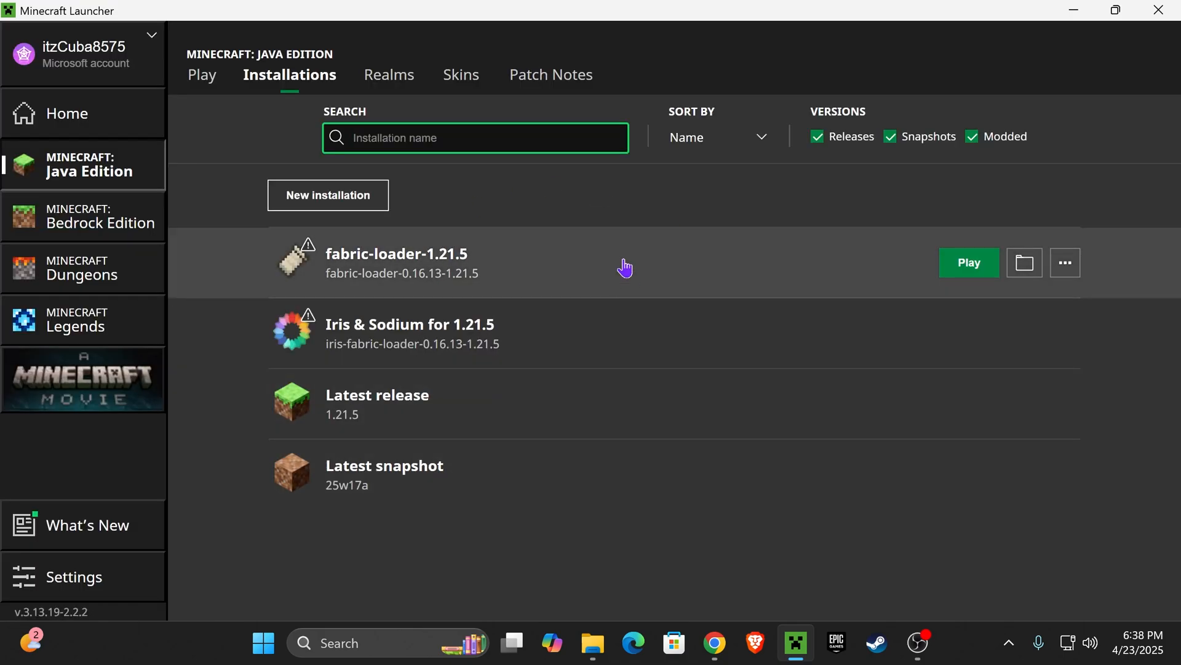
mouse_move(620, 261)
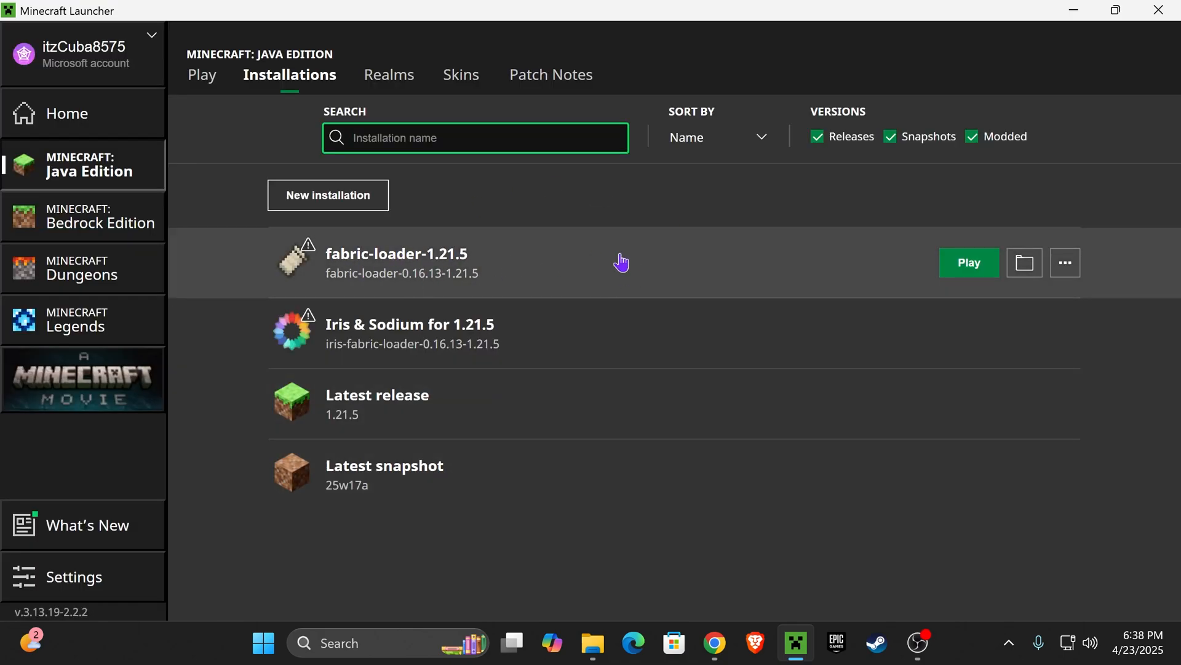
mouse_move(1023, 262)
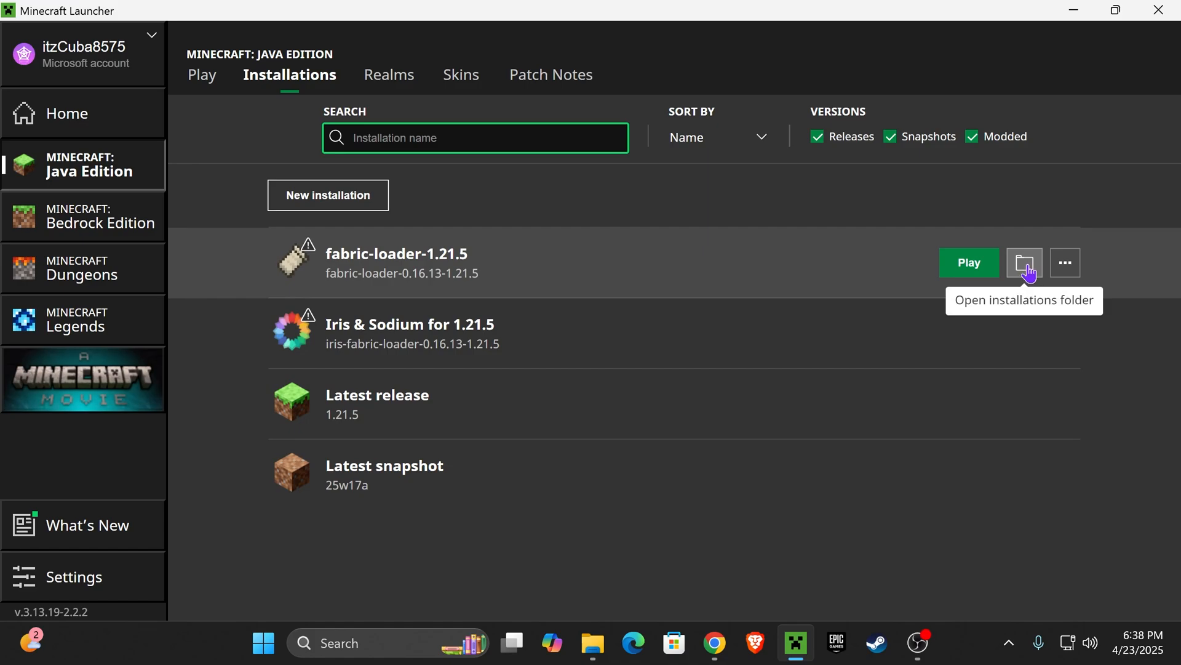
Step: From the Fabric installation's game folder, create and enter a mods folder in .minecraft
click(1024, 264)
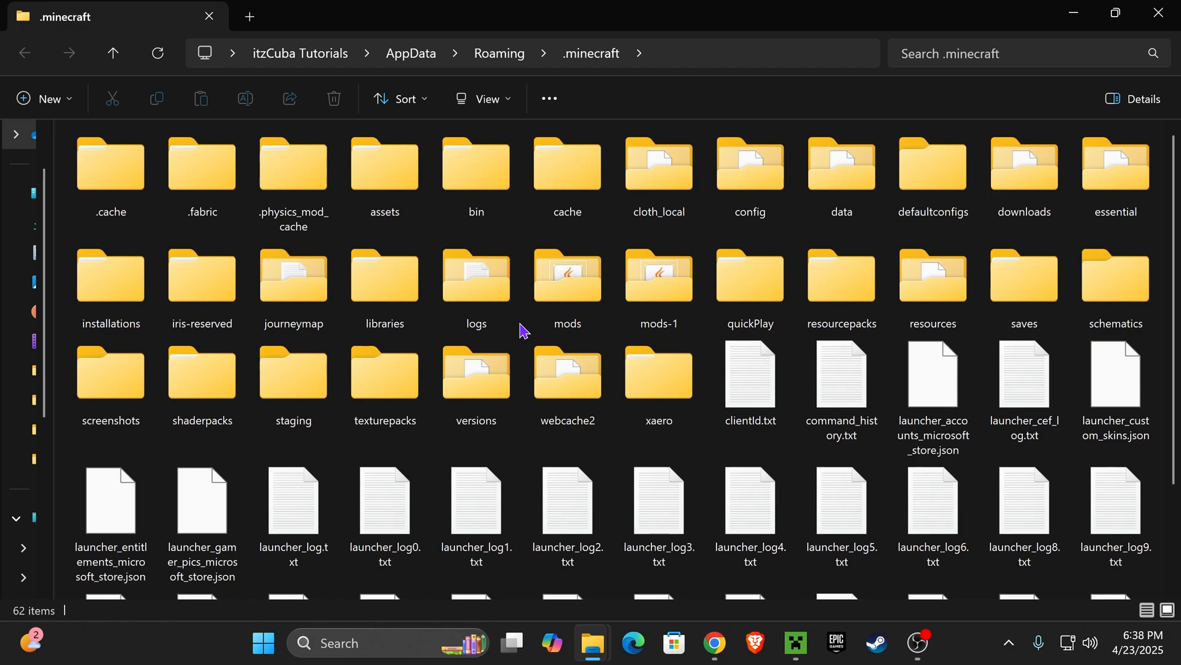
click(566, 285)
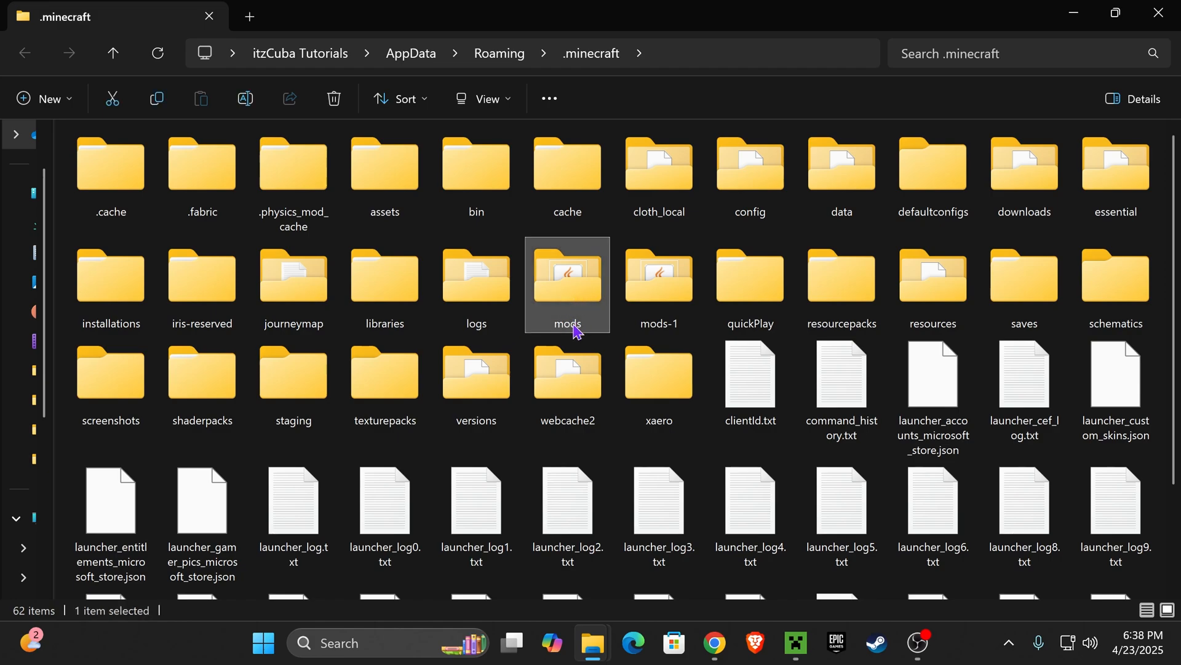
mouse_move(566, 270)
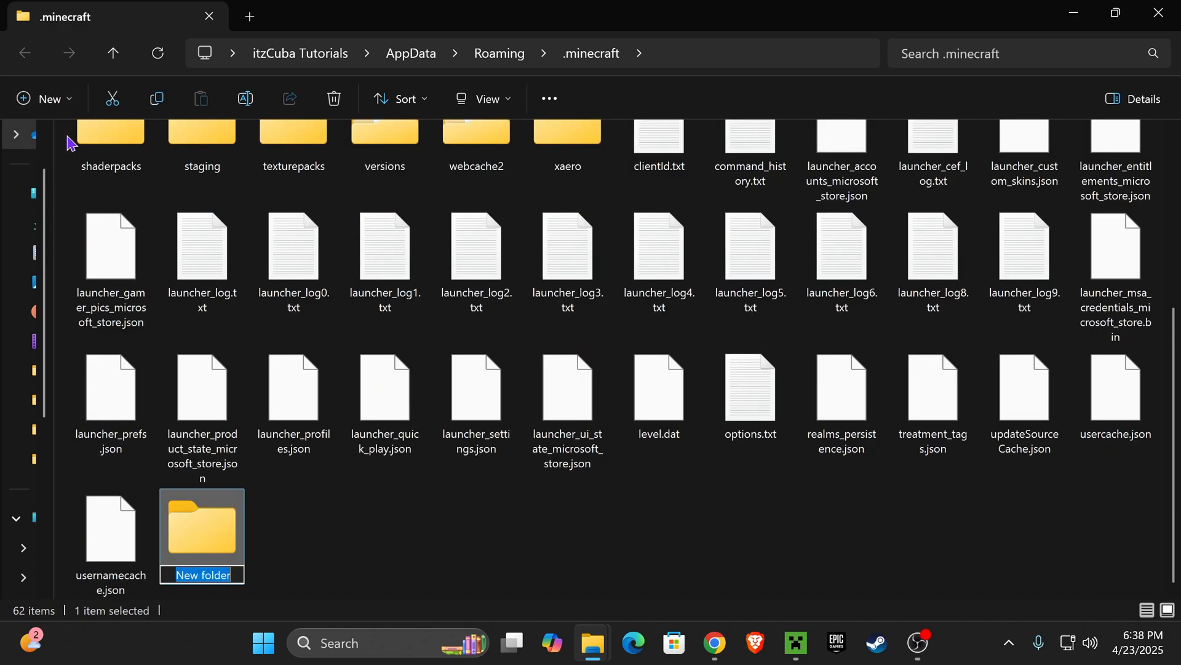
text(mods)
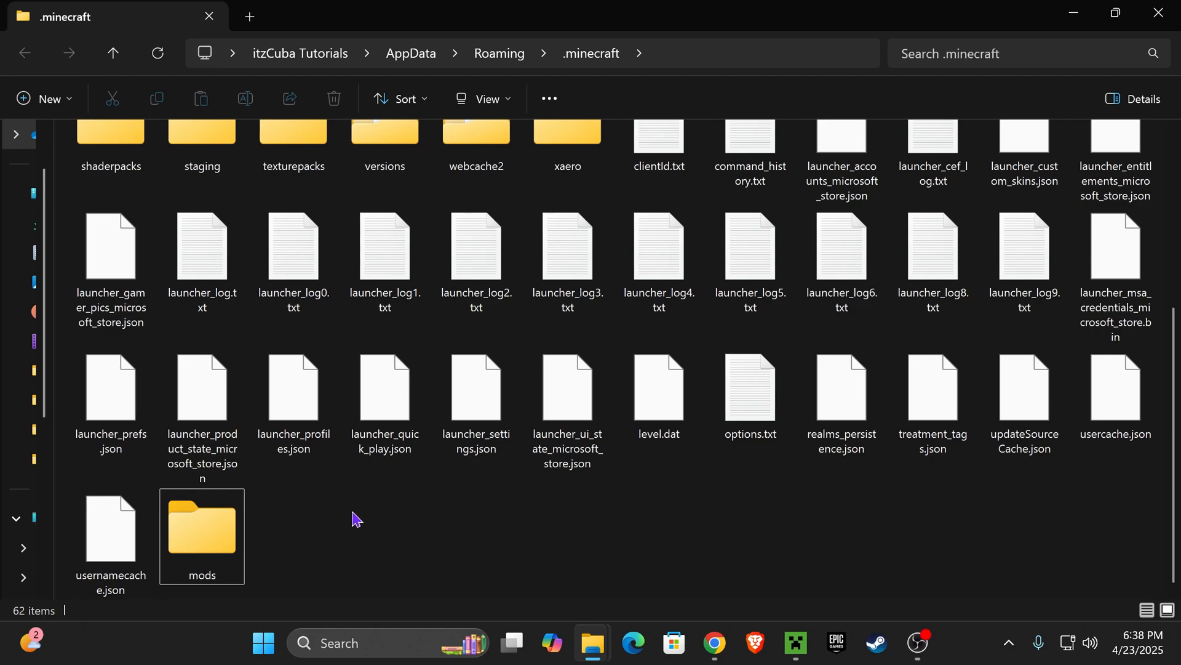
double_click(201, 525)
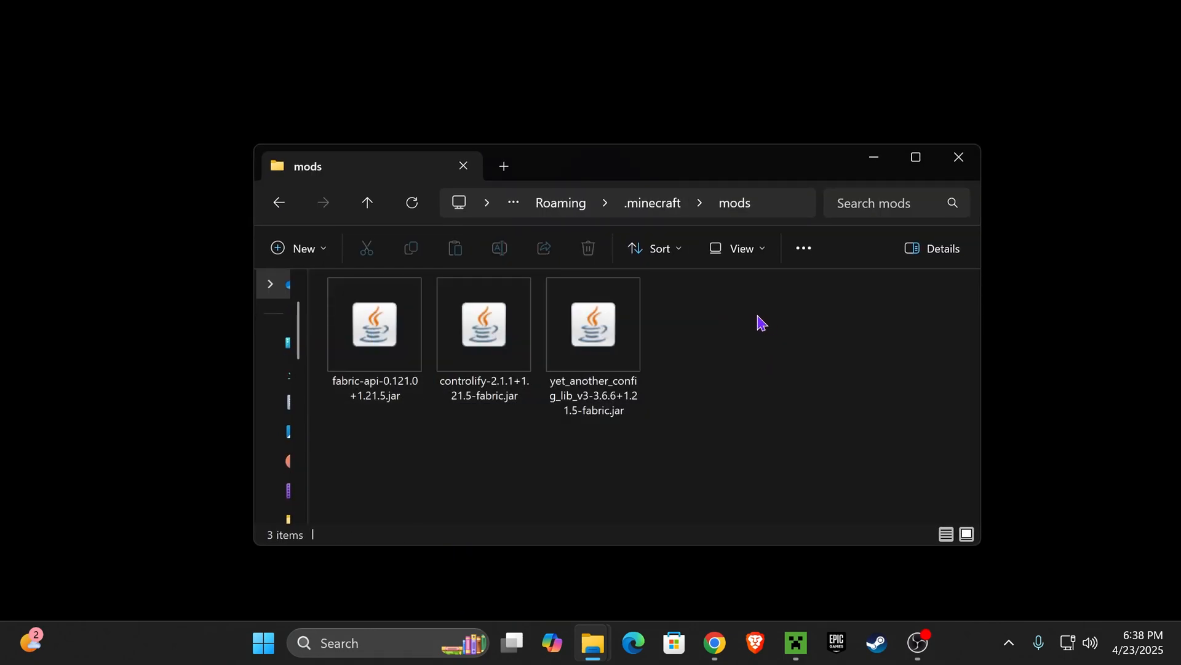
mouse_move(839, 409)
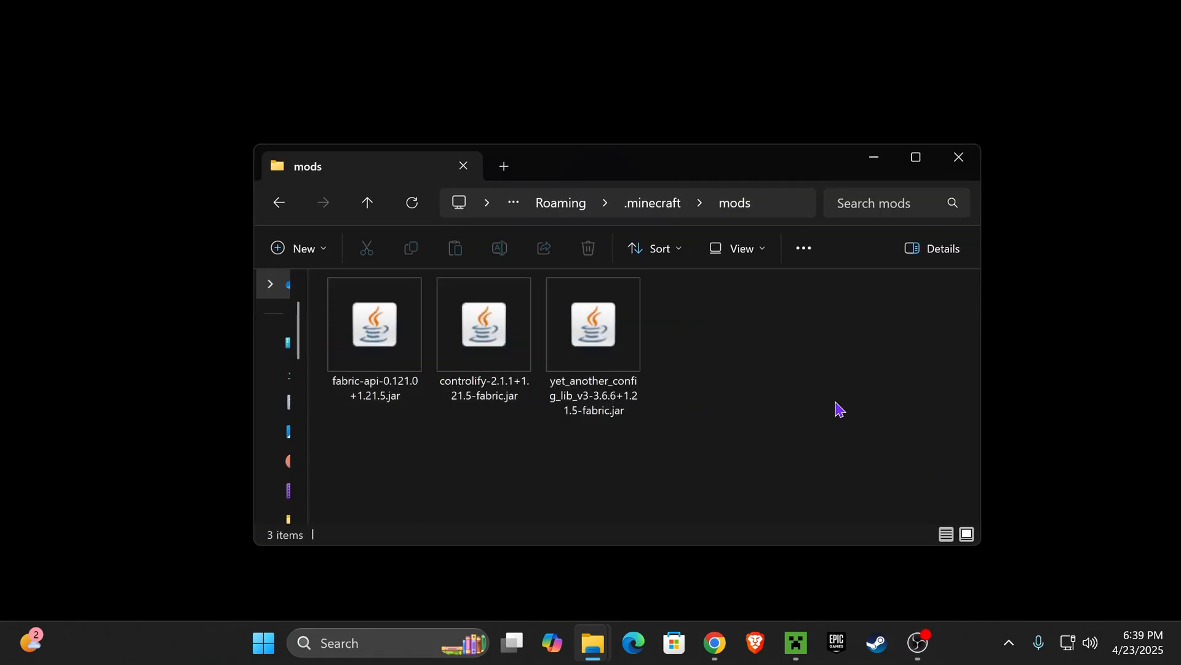
Step: Close the mods folder window with the three mod jars in place
click(482, 324)
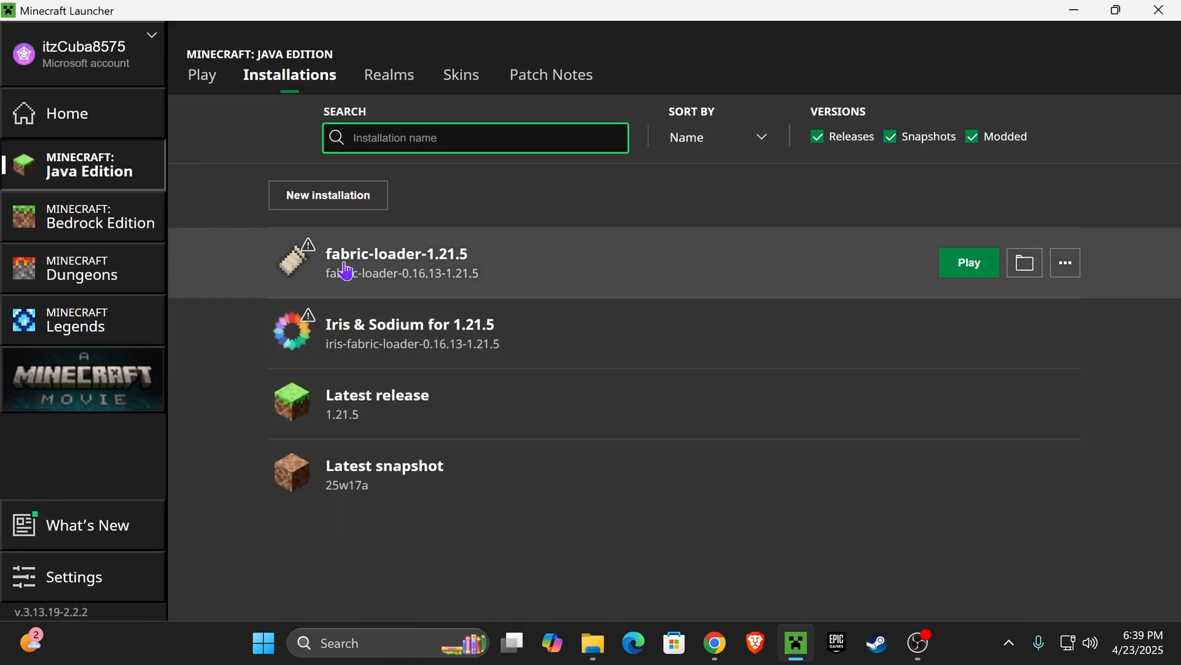
Step: Play the fabric-loader-1.21.5 installation
click(968, 263)
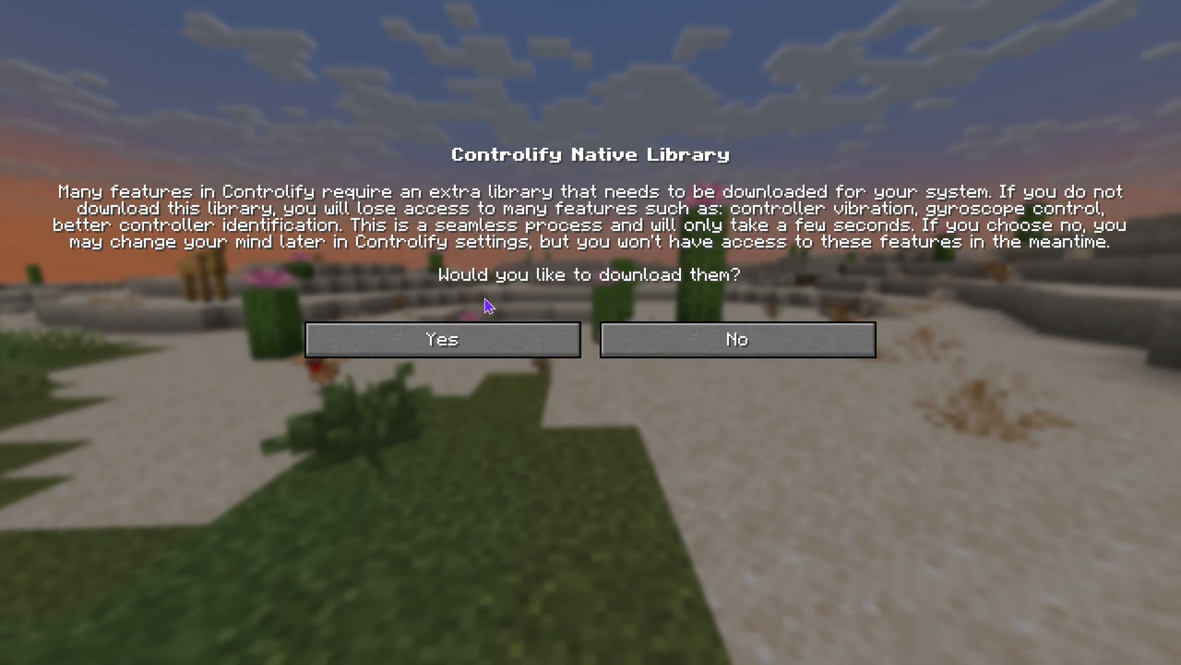
mouse_move(442, 339)
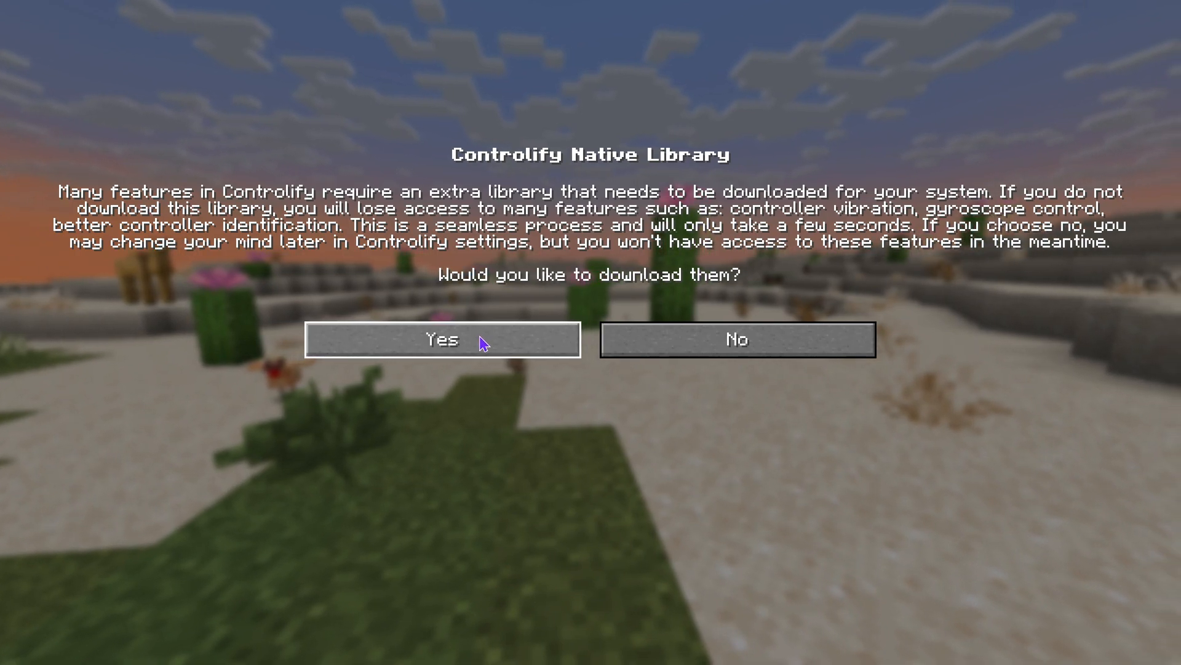
Step: Accept Controlify's native library download and complete the Xbox controller calibration
click(442, 339)
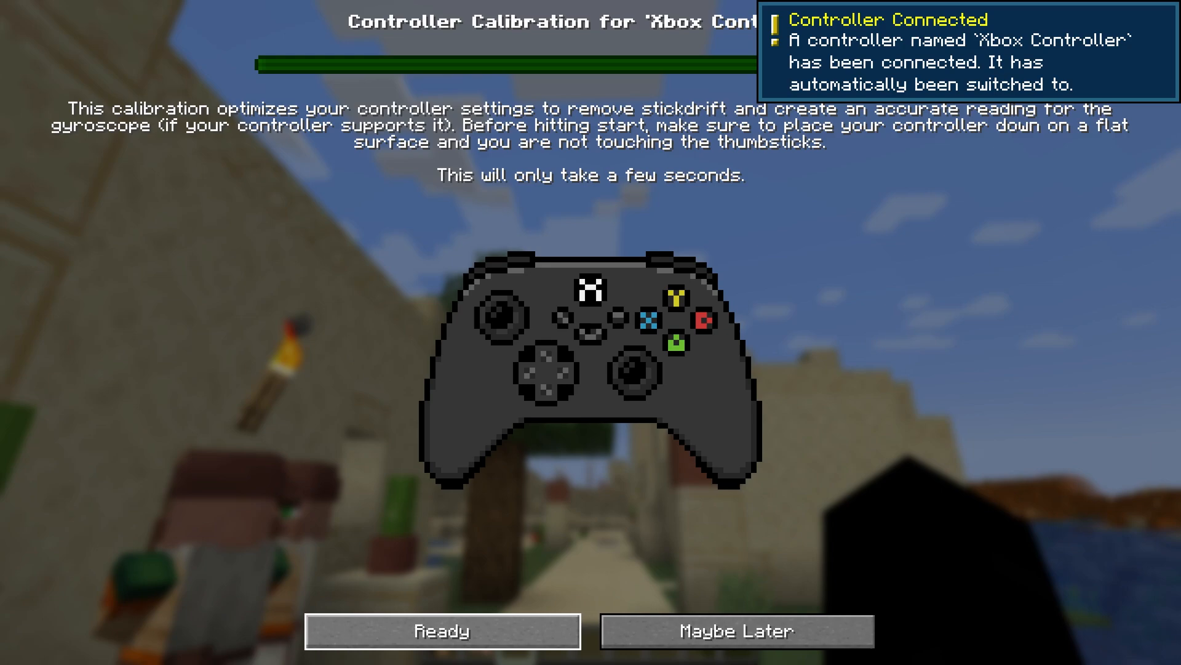
click(441, 630)
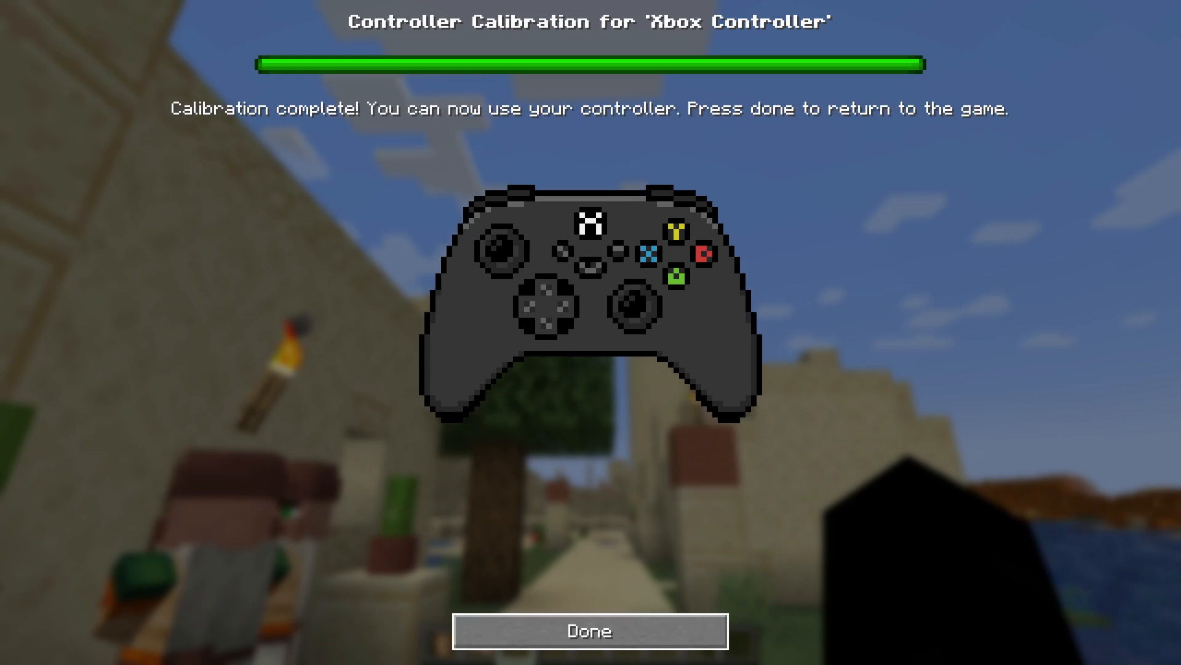
click(589, 630)
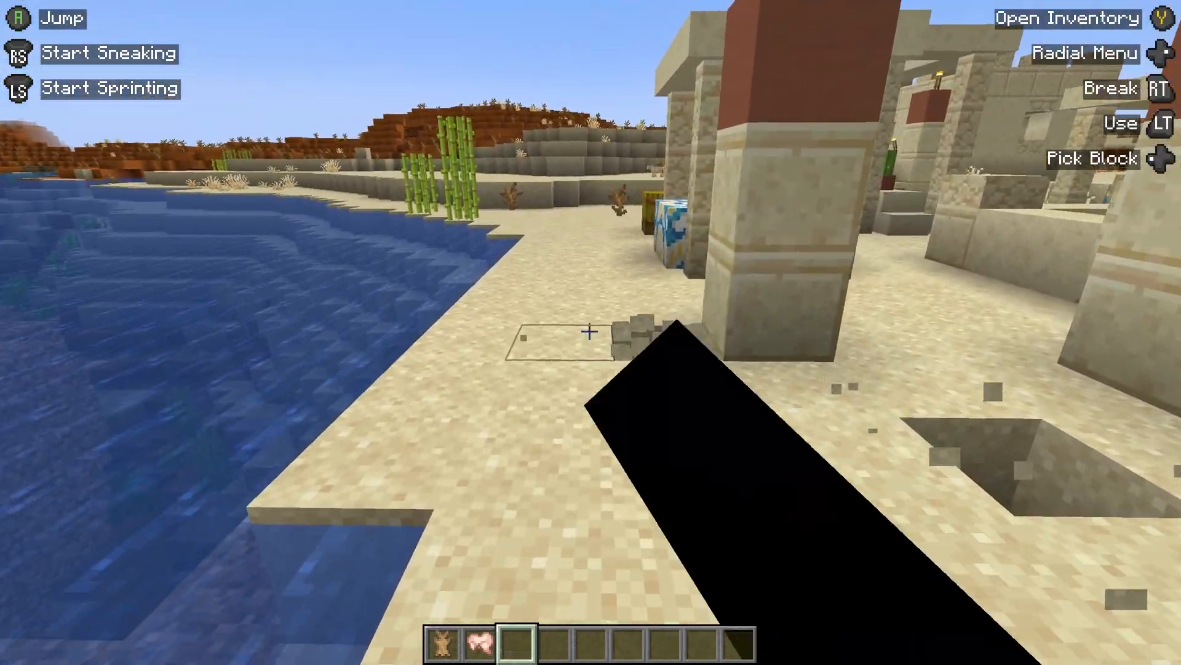
click(1063, 18)
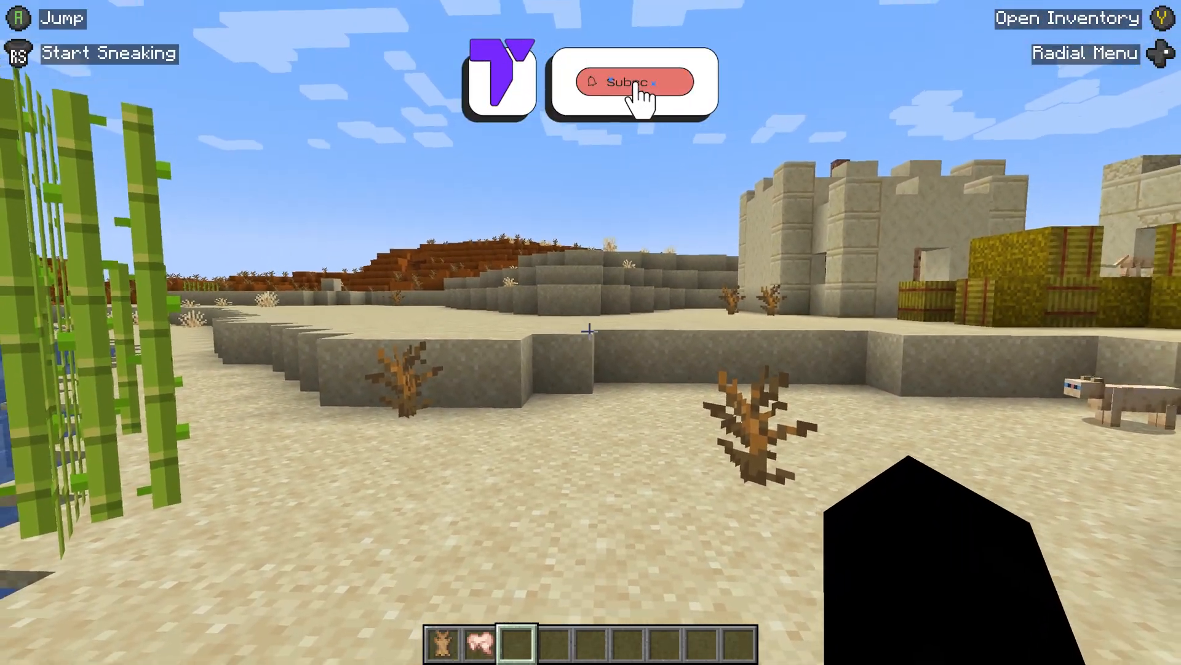
click(635, 81)
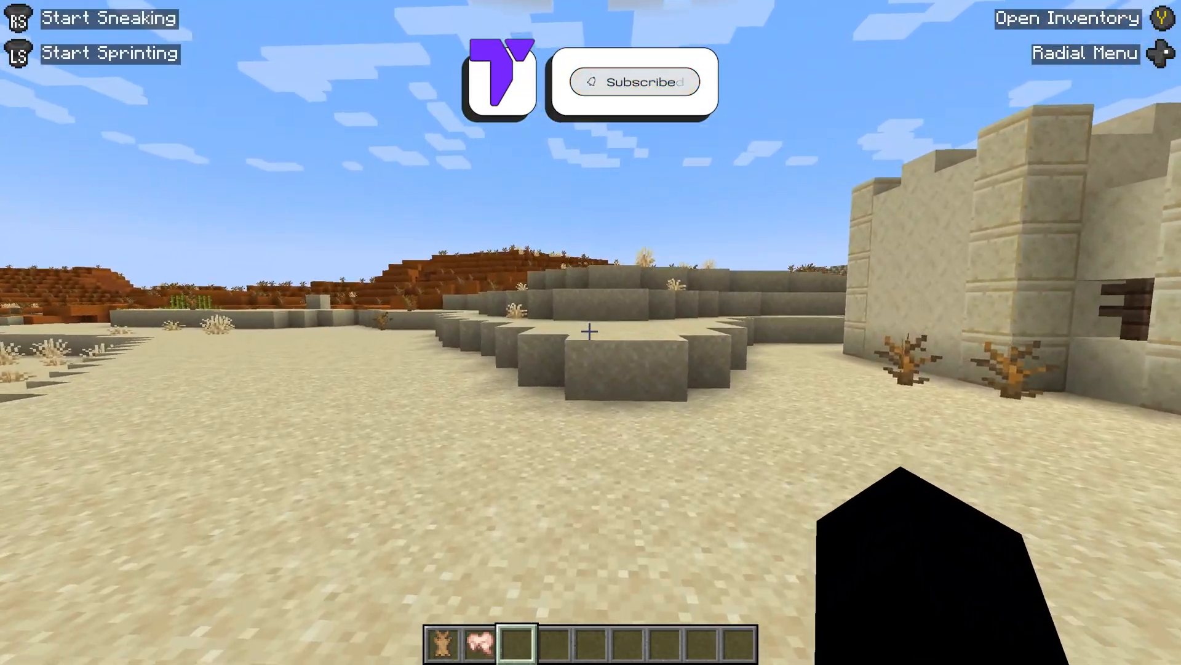